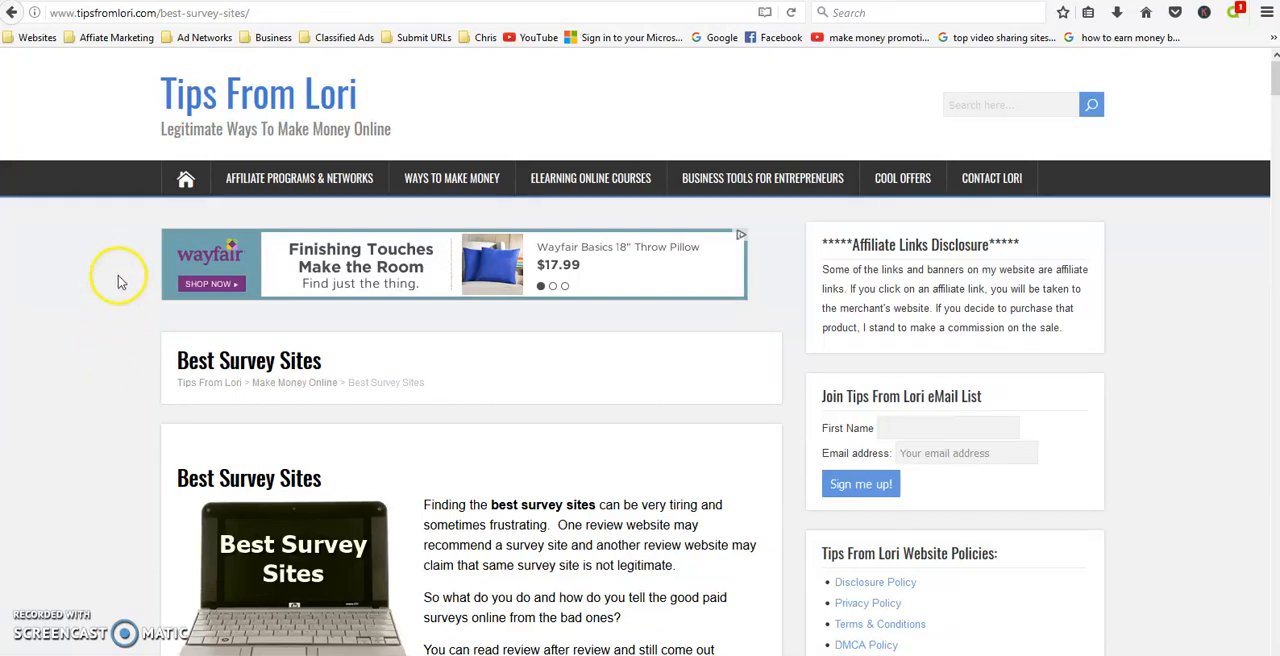
{"action": "mouse_move", "coordinate": [97, 270]}
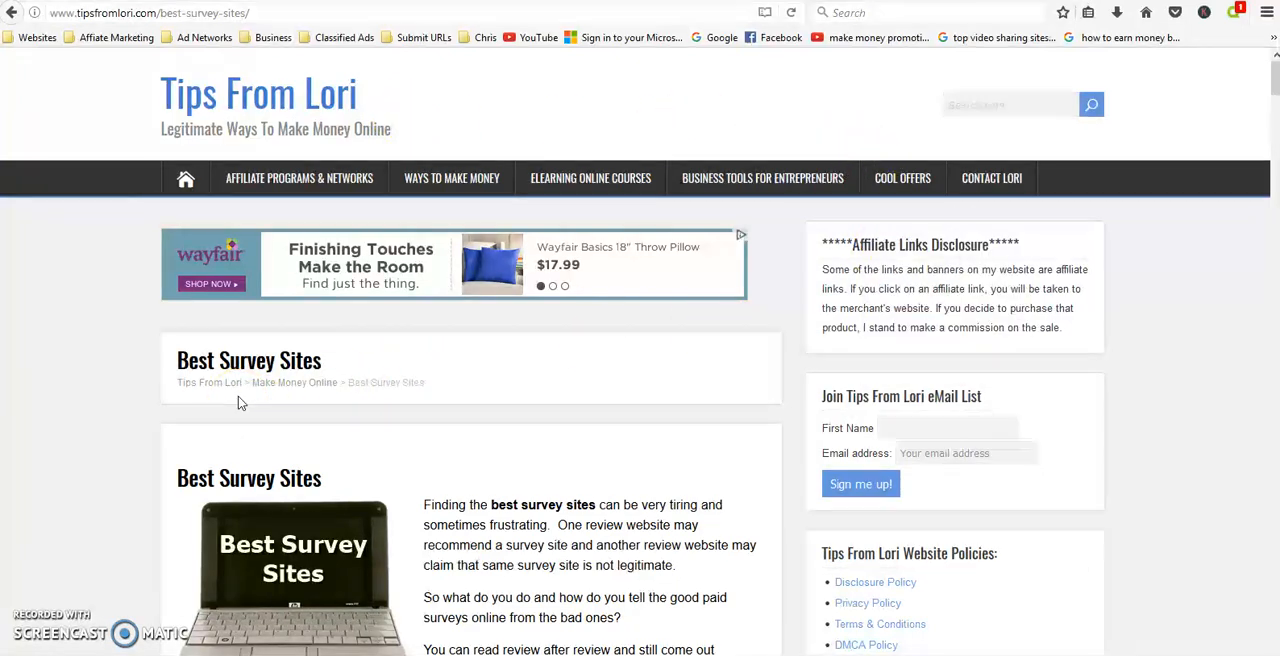
{"action": "mouse_move", "coordinate": [755, 360]}
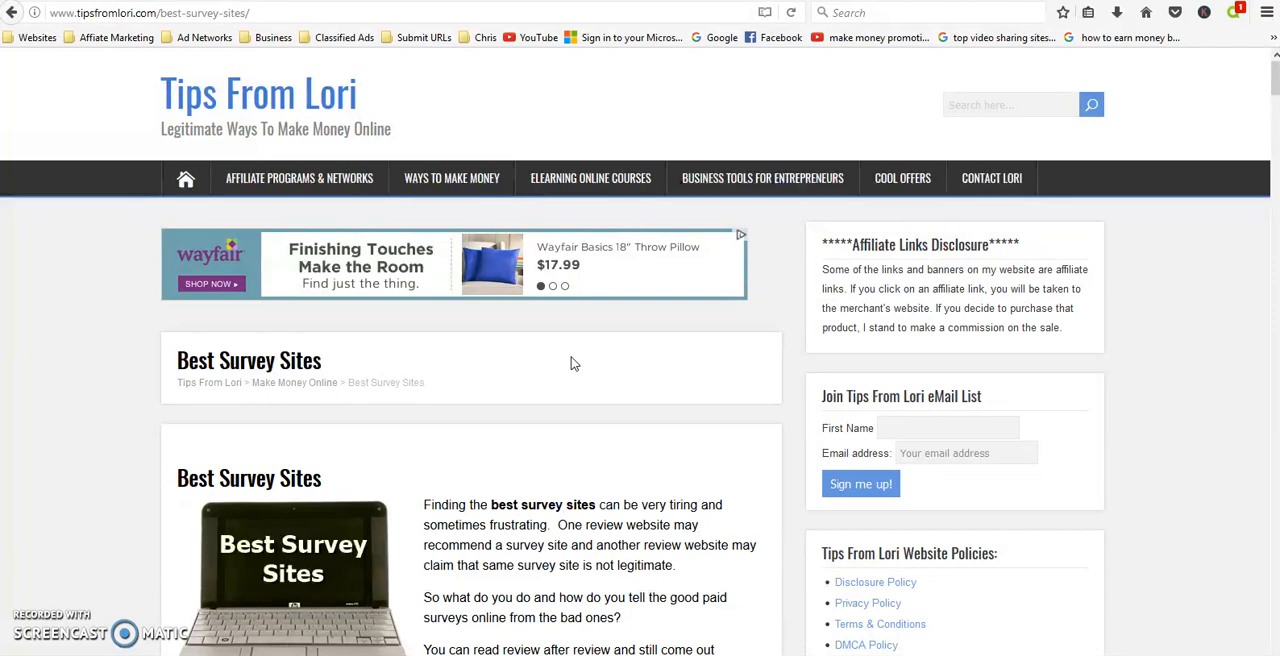
{"action": "mouse_move", "coordinate": [571, 361]}
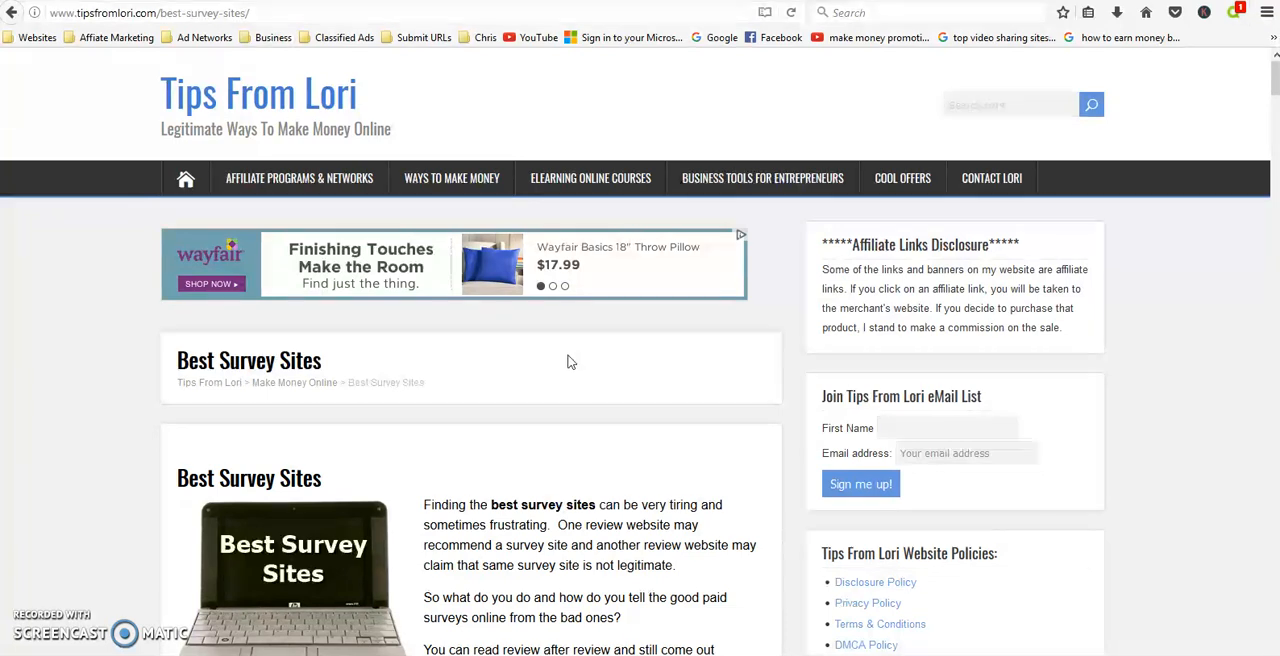
{"action": "scroll", "scroll_direction": "down", "scroll_amount": 3}
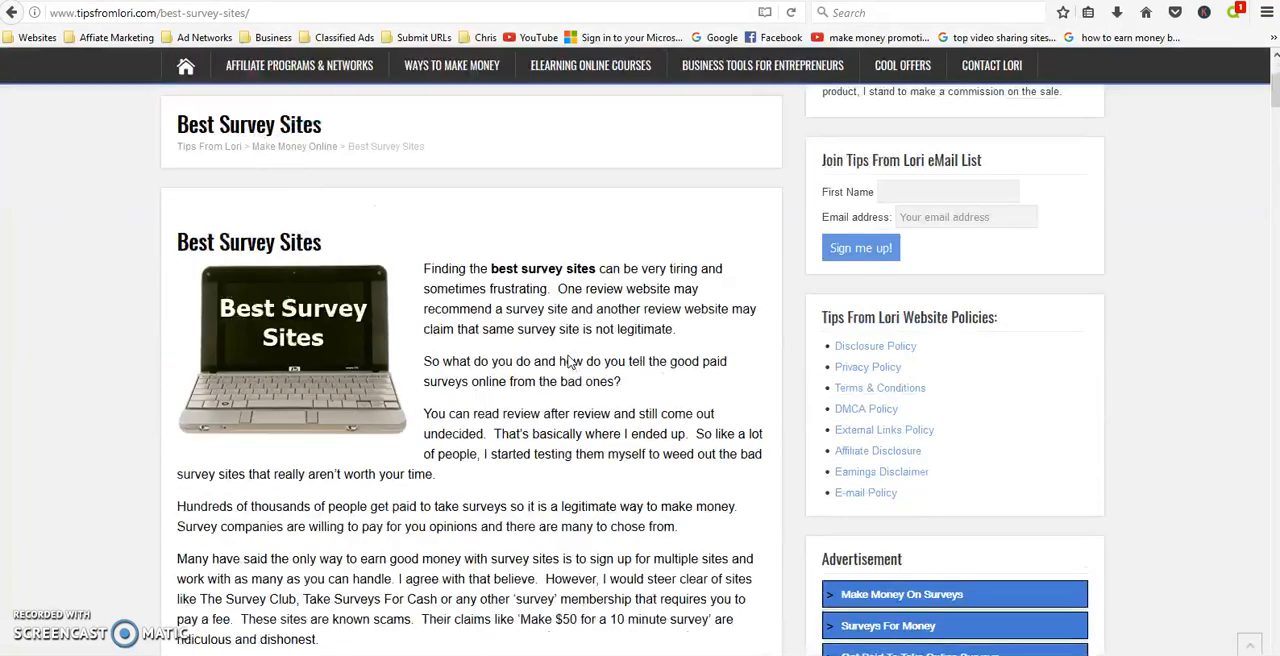
{"action": "scroll", "scroll_direction": "down", "scroll_amount": 3}
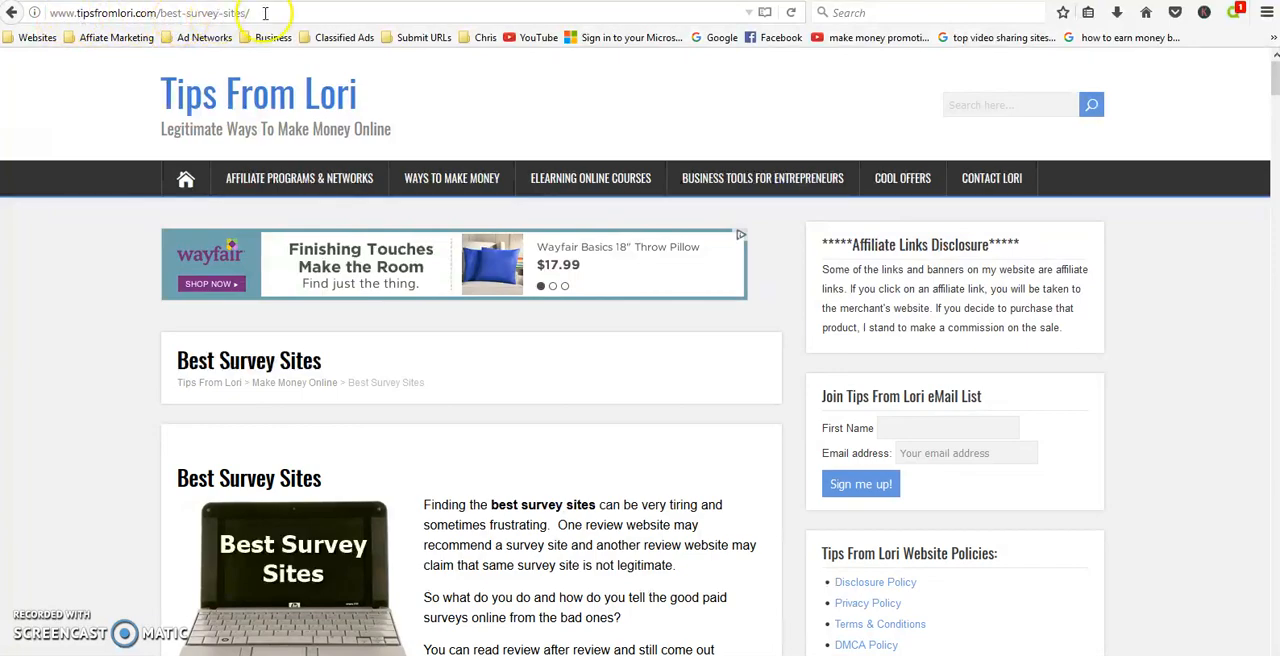
{"action": "scroll", "scroll_direction": "down", "scroll_amount": 3}
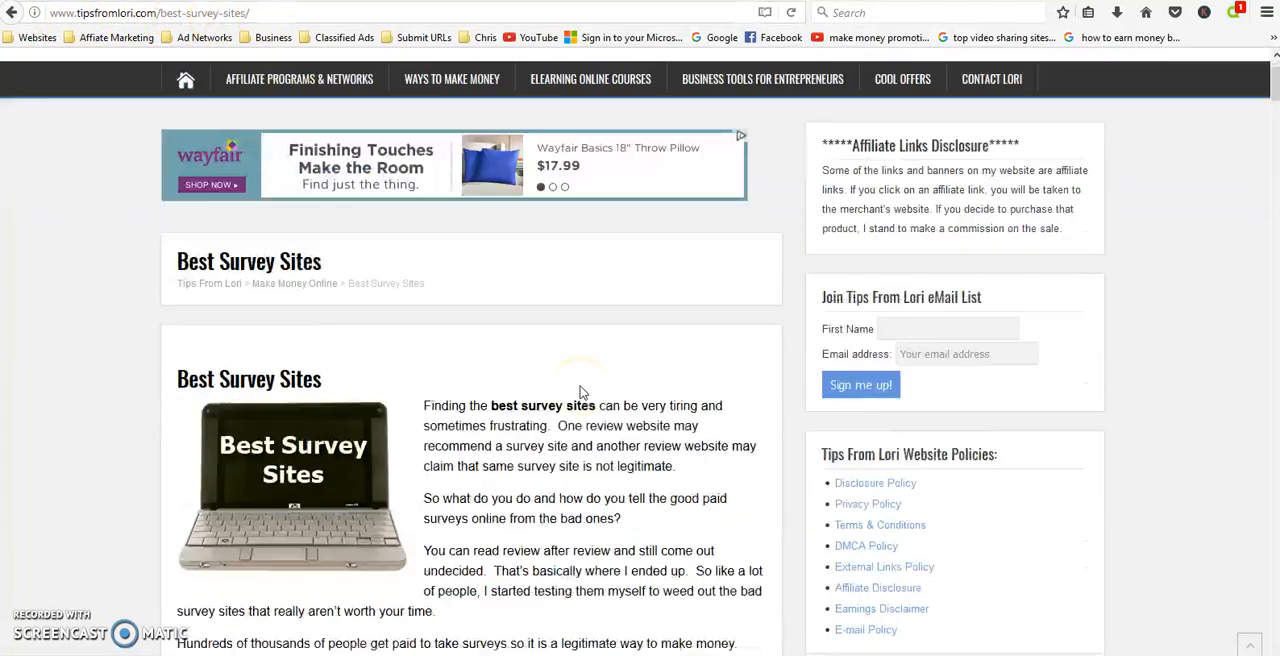
{"action": "scroll", "scroll_direction": "down", "scroll_amount": 3}
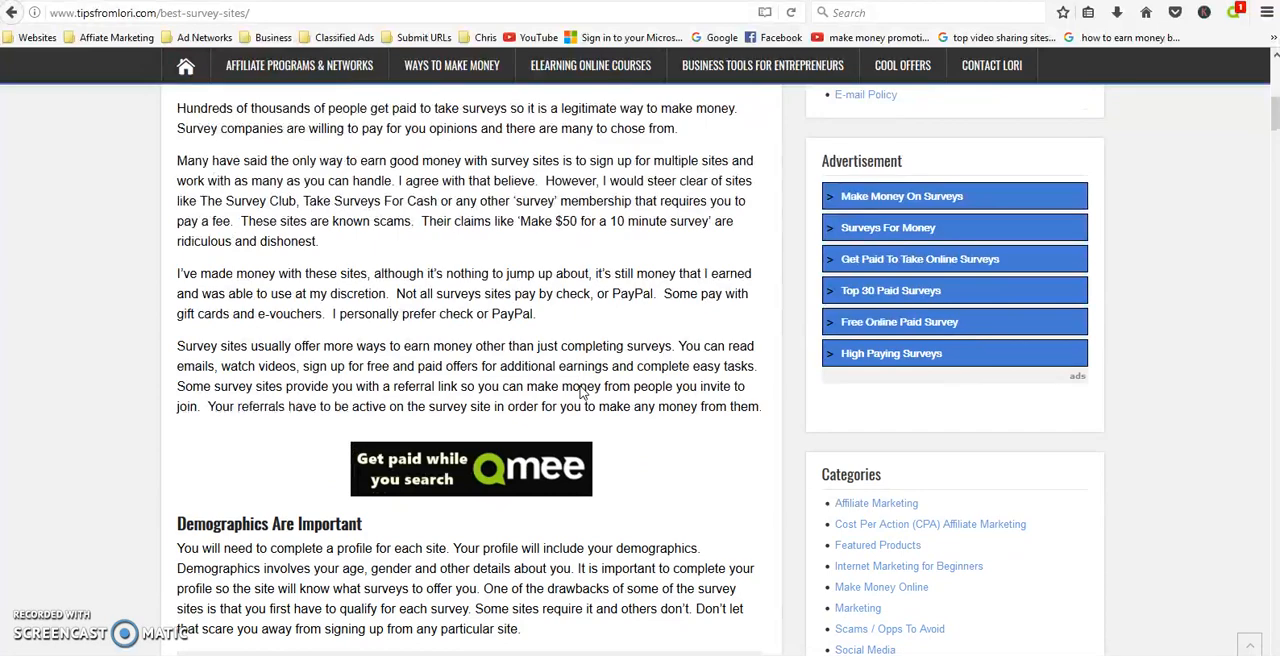
{"action": "scroll", "scroll_direction": "down", "scroll_amount": 3}
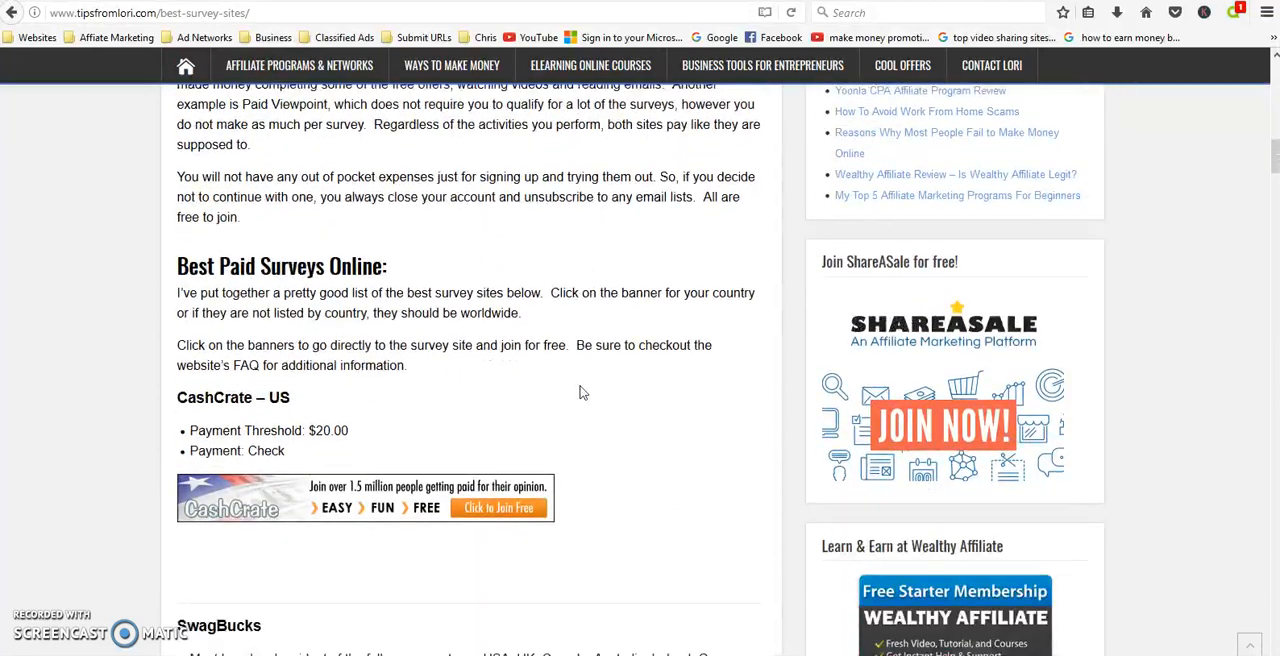
{"action": "scroll", "scroll_direction": "down", "scroll_amount": 3}
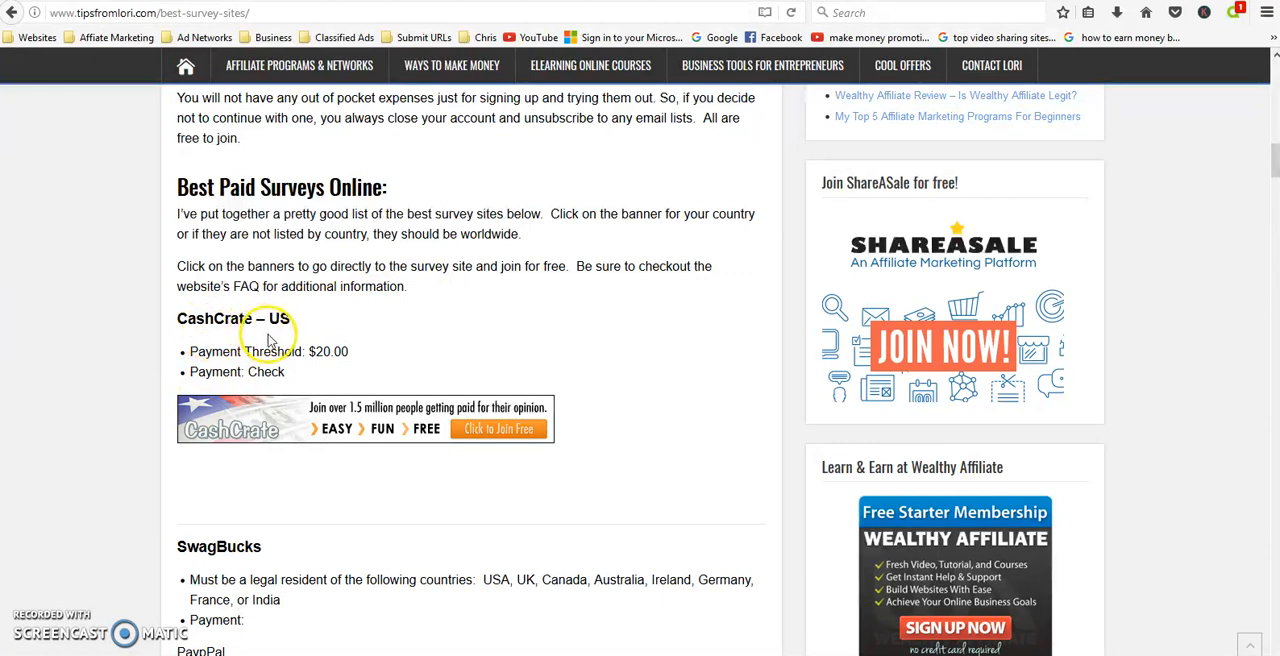
{"action": "mouse_move", "coordinate": [258, 338]}
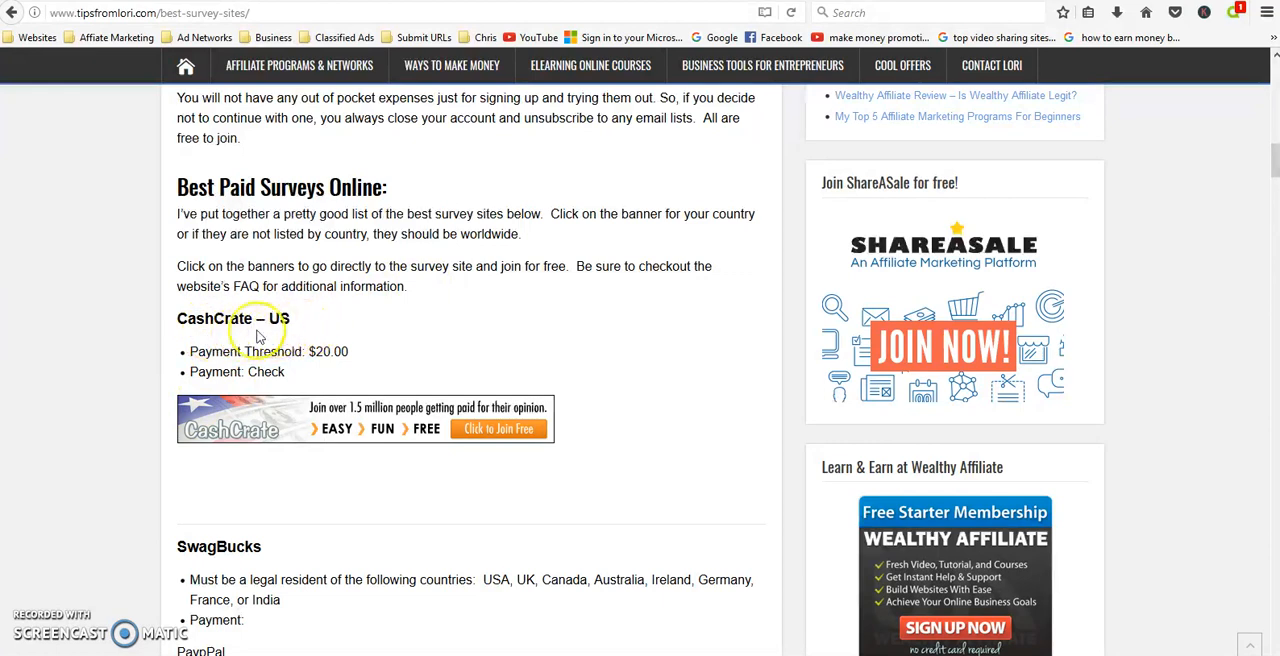
{"action": "mouse_move", "coordinate": [603, 358]}
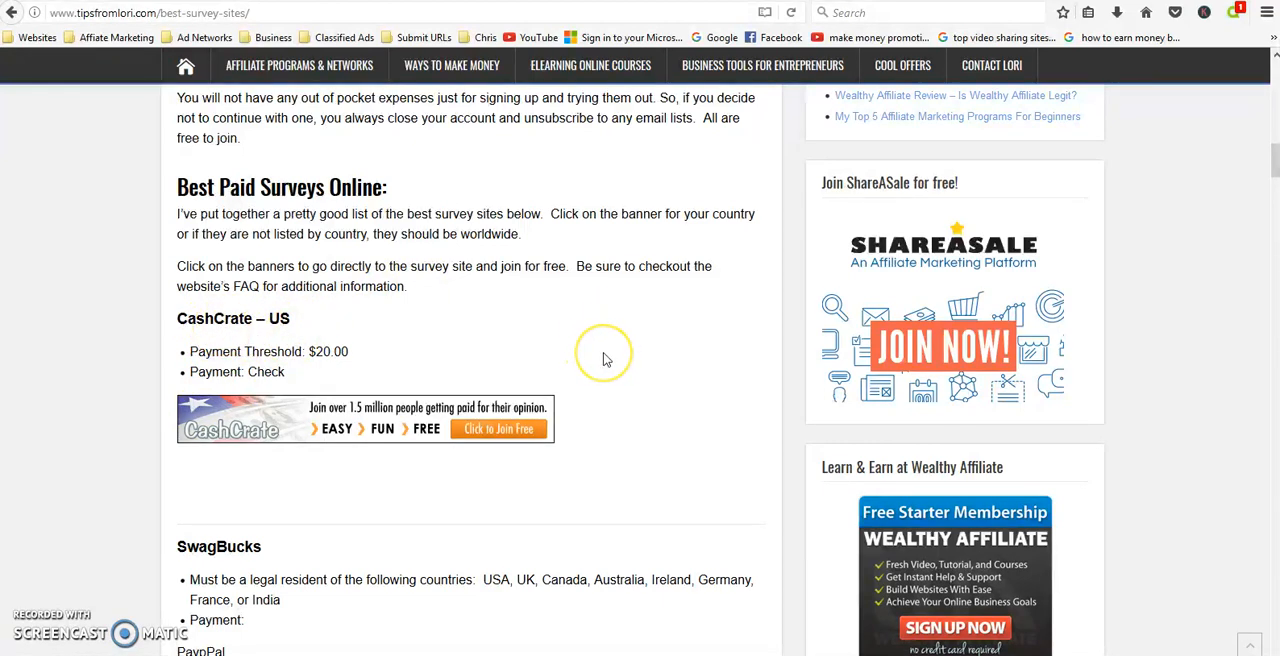
{"action": "scroll", "scroll_direction": "down", "scroll_amount": 3}
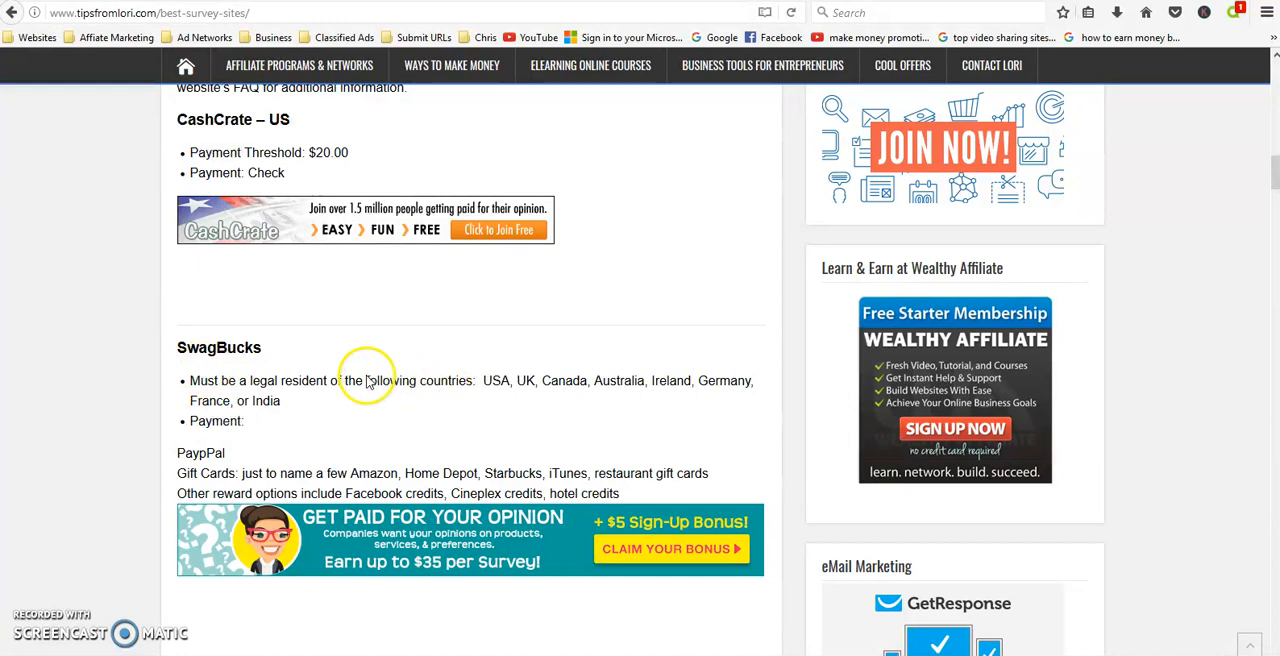
{"action": "mouse_move", "coordinate": [484, 397]}
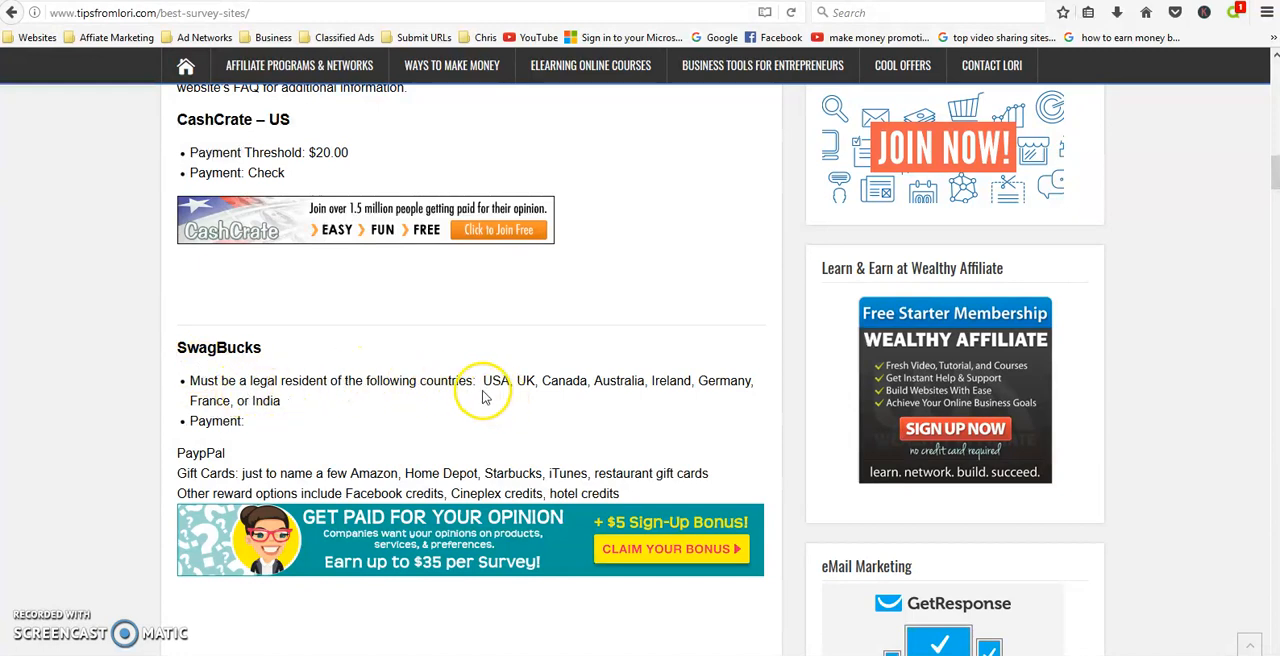
{"action": "mouse_move", "coordinate": [662, 388]}
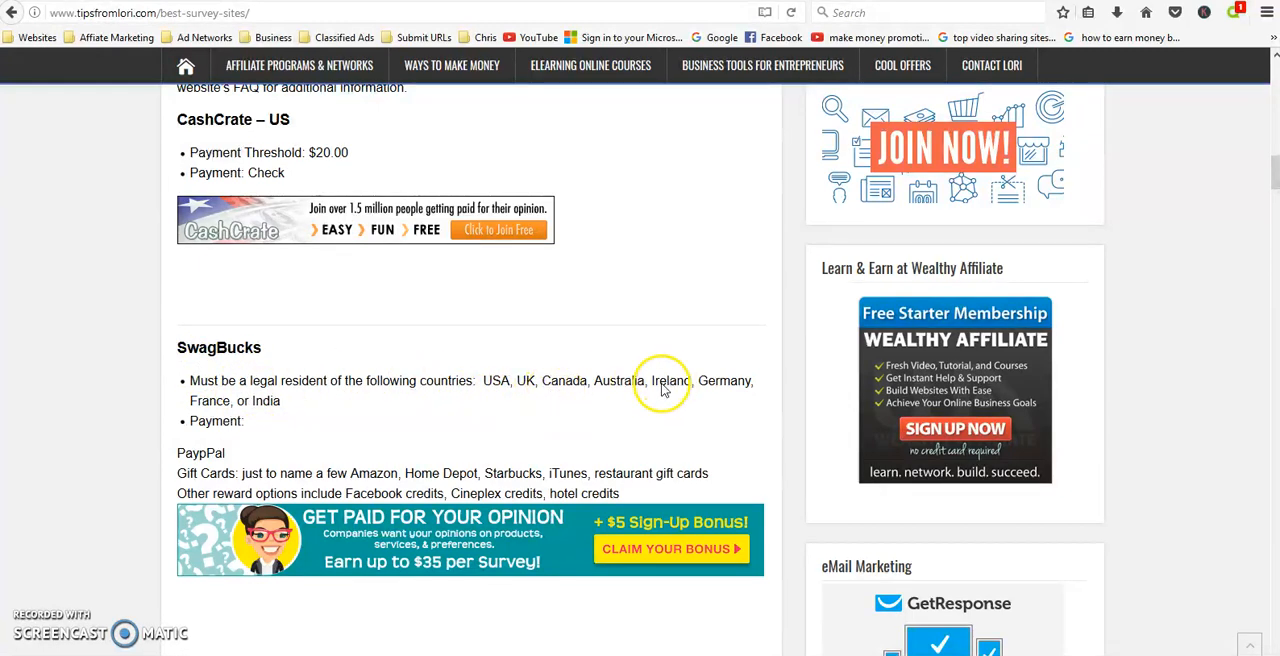
{"action": "mouse_move", "coordinate": [205, 415]}
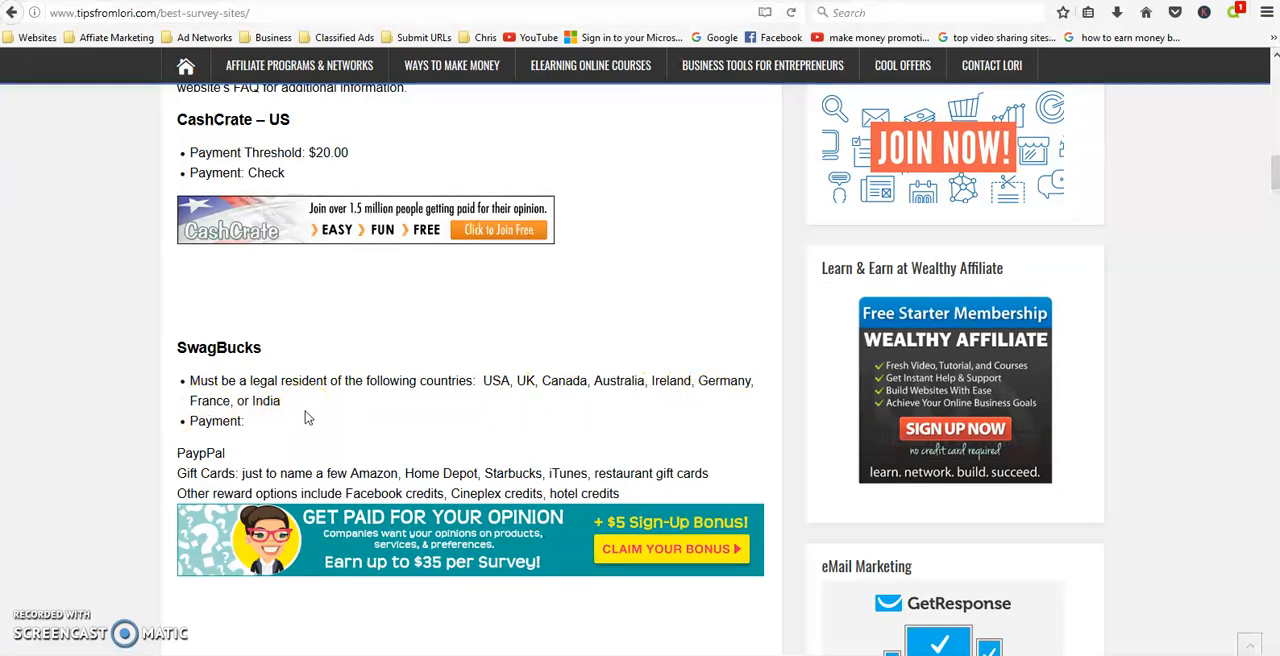
{"action": "scroll", "scroll_direction": "down", "scroll_amount": 3}
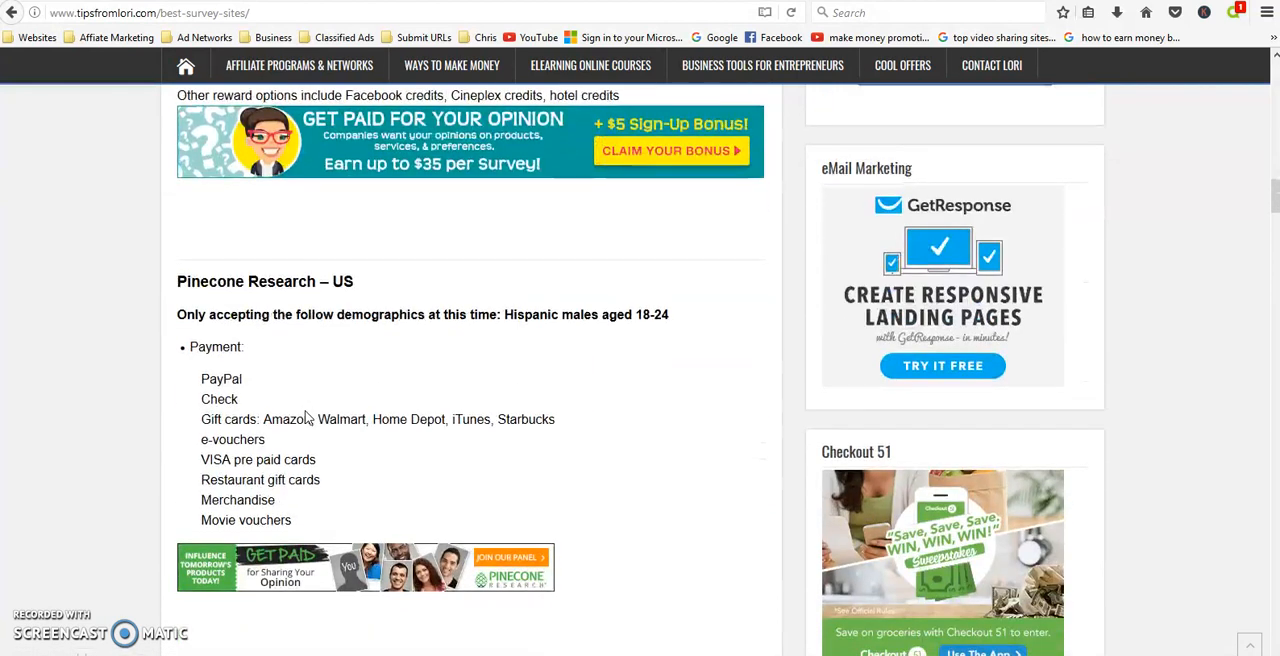
{"action": "mouse_move", "coordinate": [354, 302]}
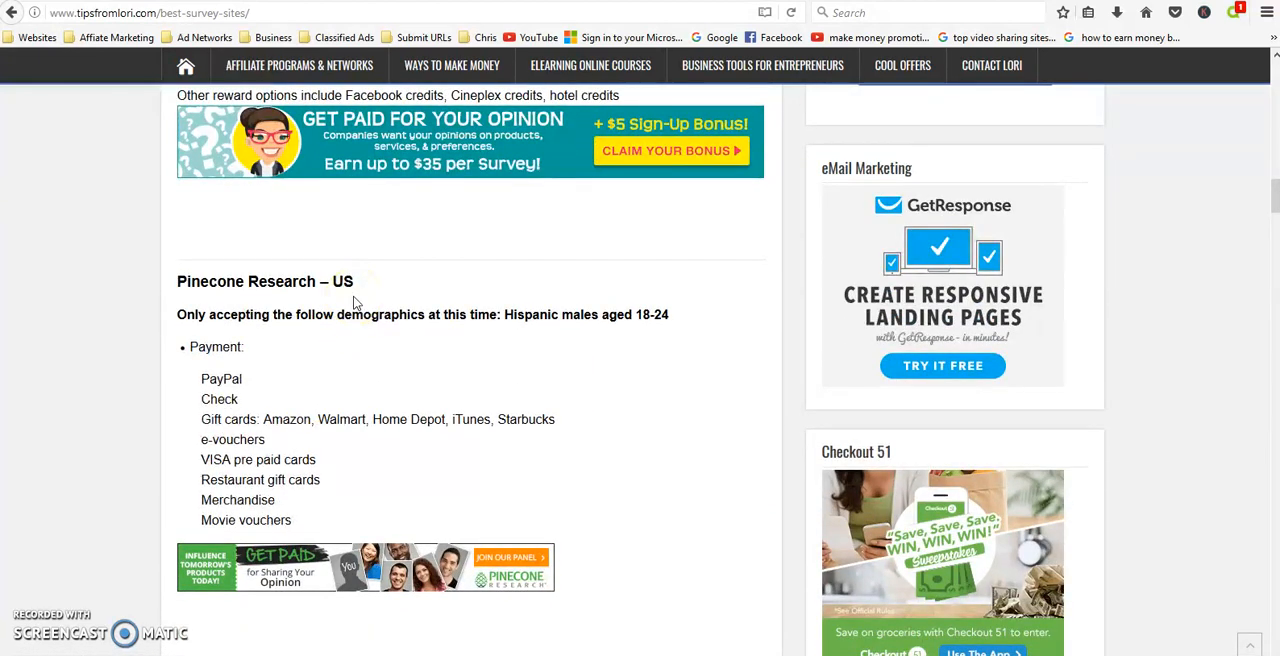
{"action": "scroll", "scroll_direction": "down", "scroll_amount": 3}
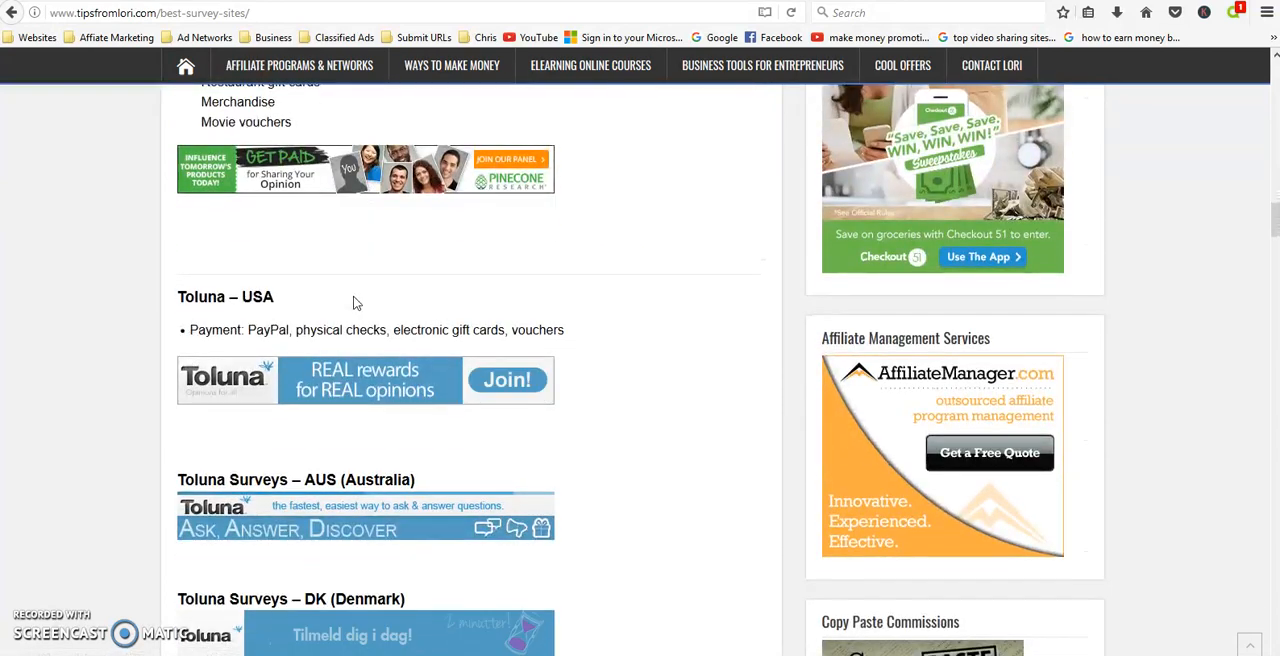
{"action": "scroll", "scroll_direction": "down", "scroll_amount": 3}
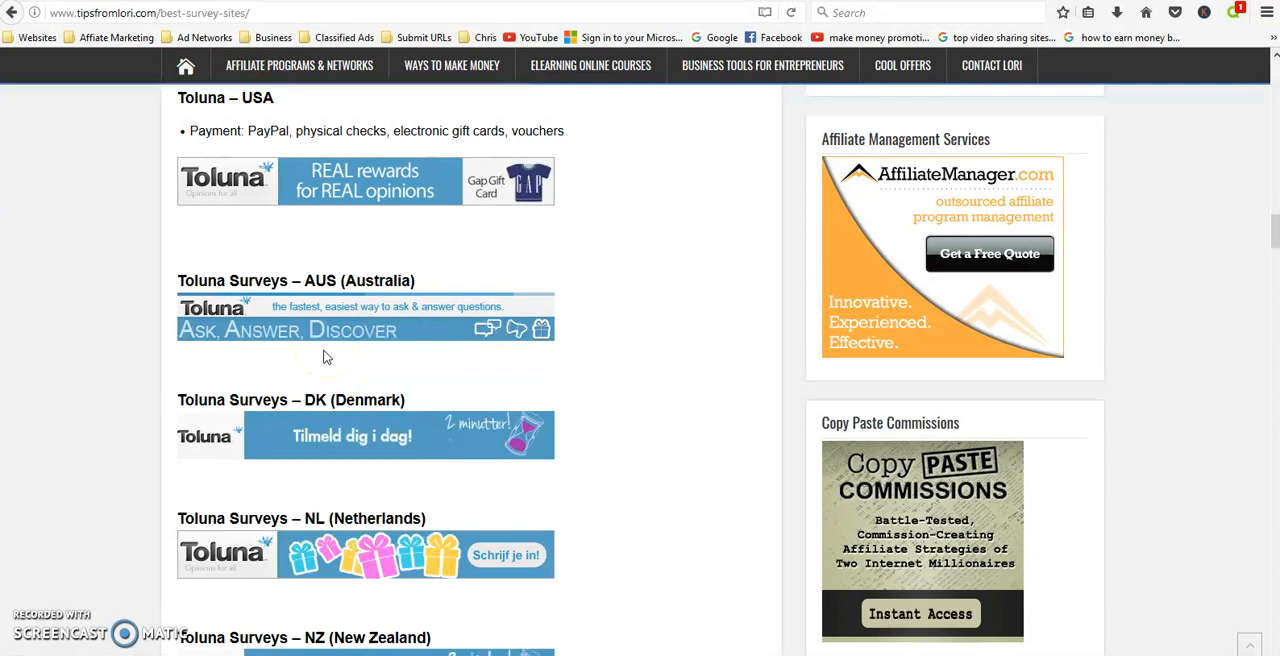
{"action": "scroll", "scroll_direction": "down", "scroll_amount": 3}
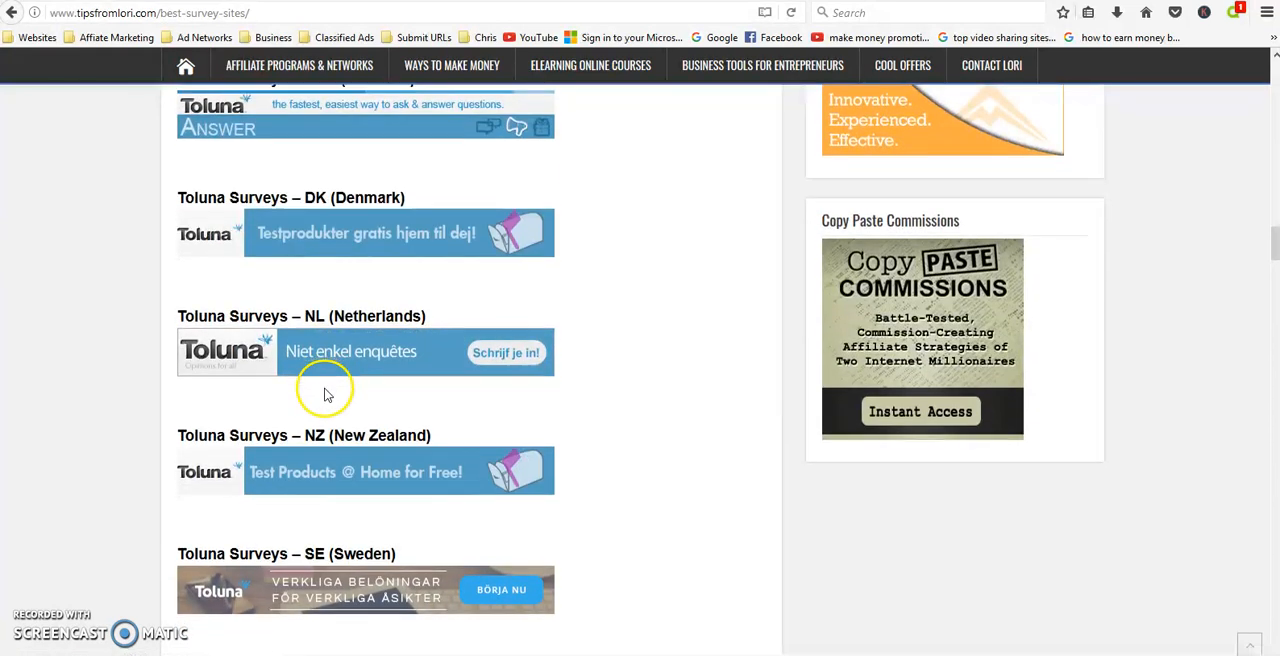
{"action": "scroll", "scroll_direction": "down", "scroll_amount": 3}
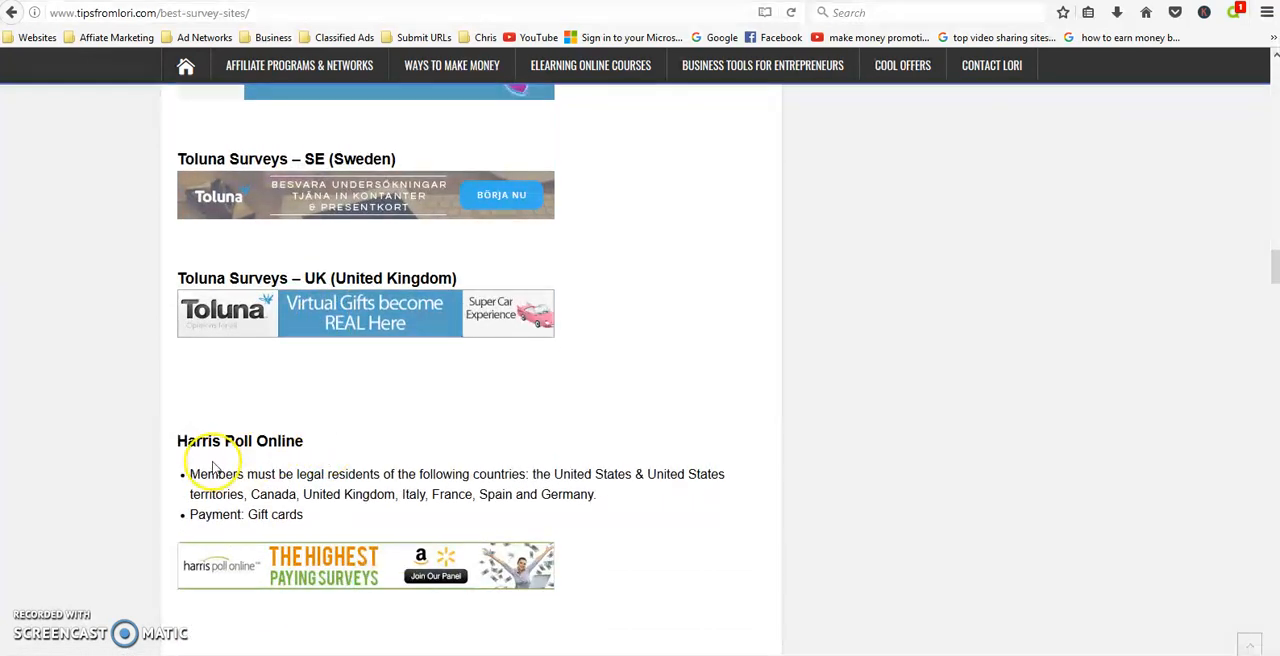
{"action": "mouse_move", "coordinate": [650, 497]}
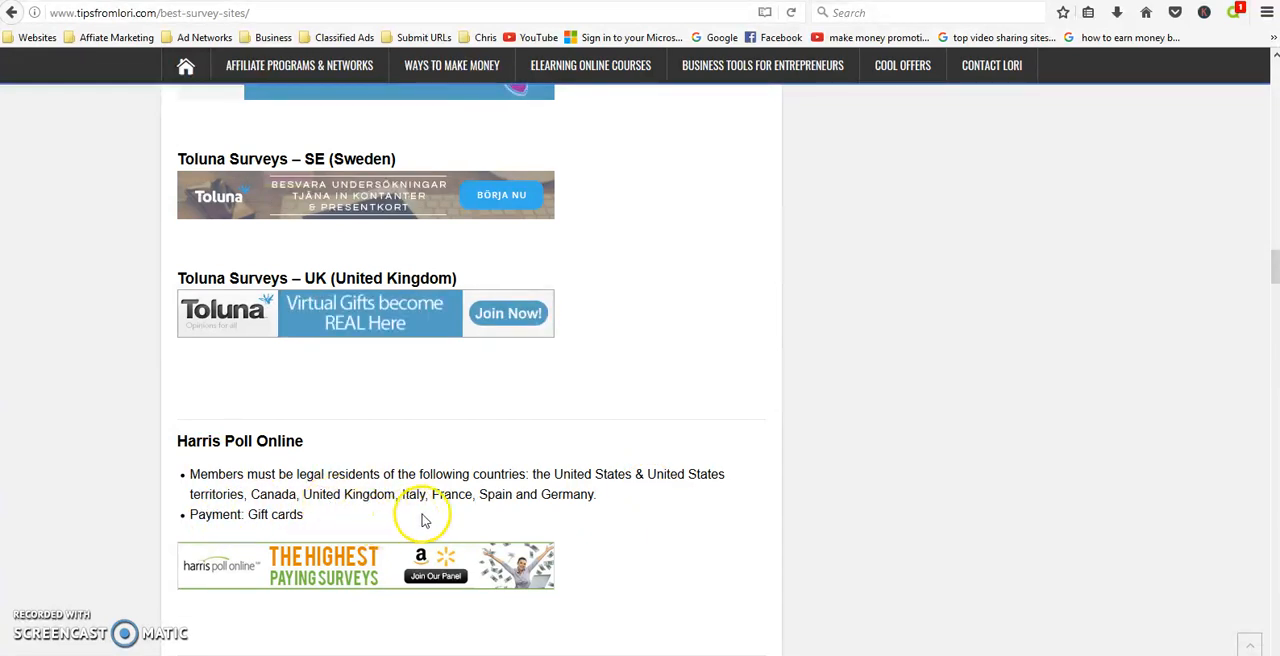
{"action": "mouse_move", "coordinate": [546, 514]}
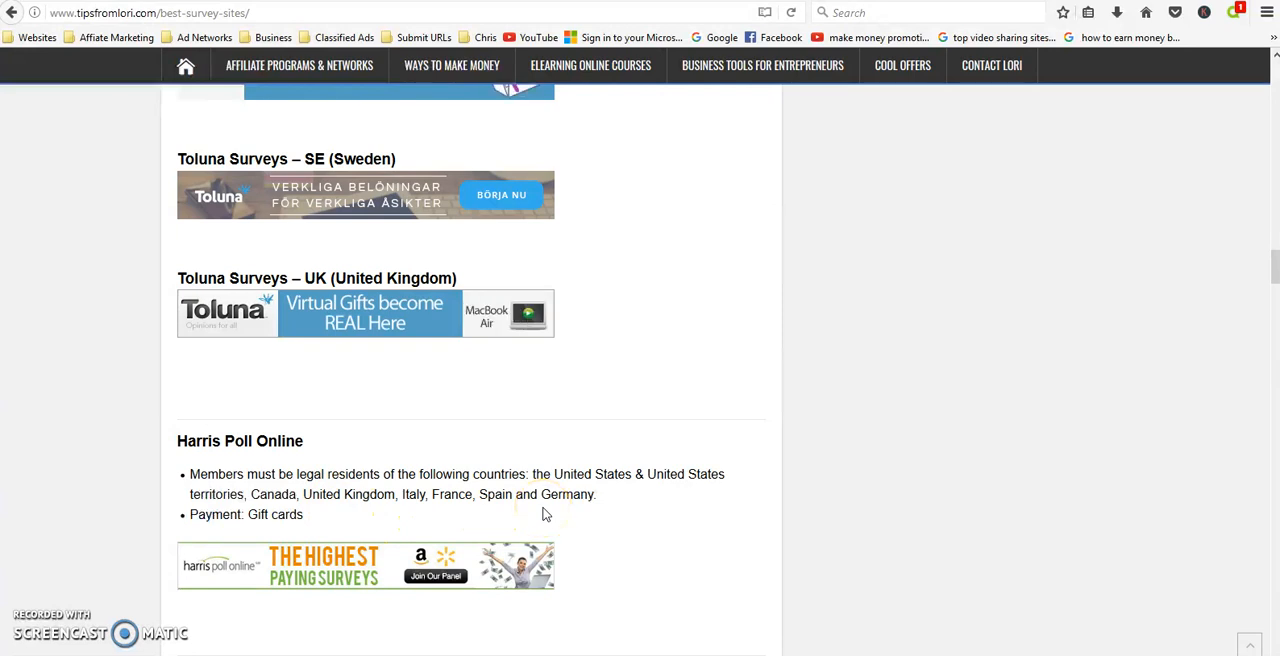
{"action": "scroll", "scroll_direction": "down", "scroll_amount": 3}
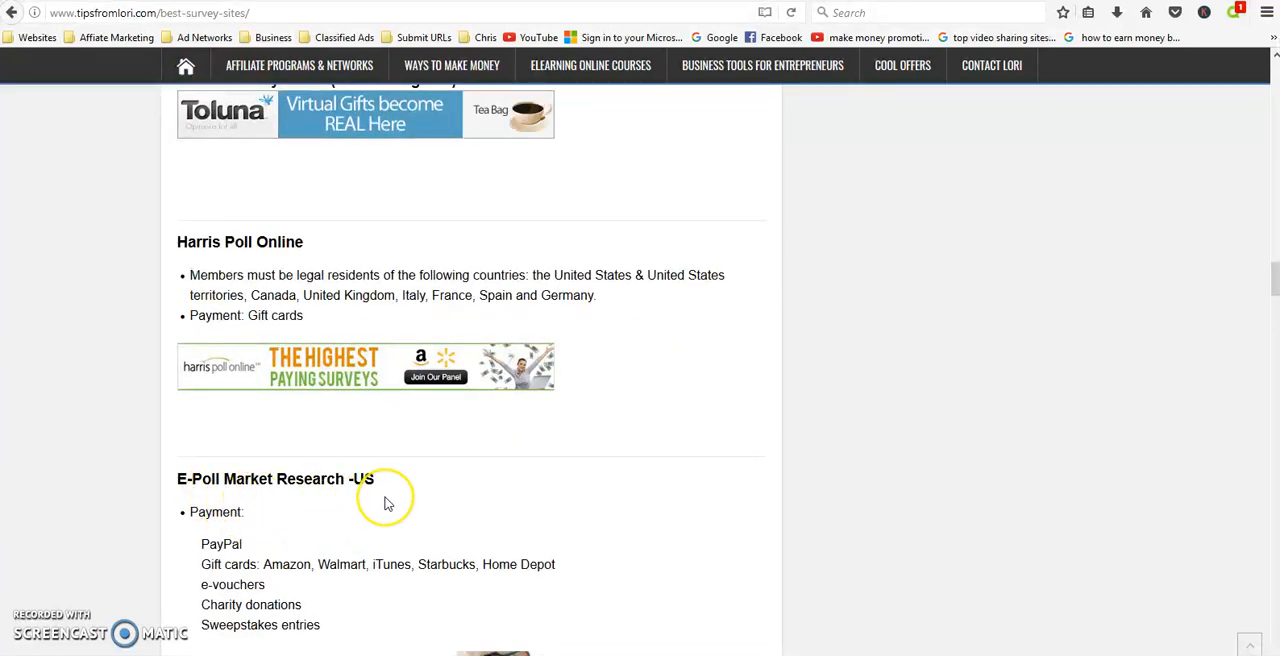
{"action": "scroll", "scroll_direction": "down", "scroll_amount": 3}
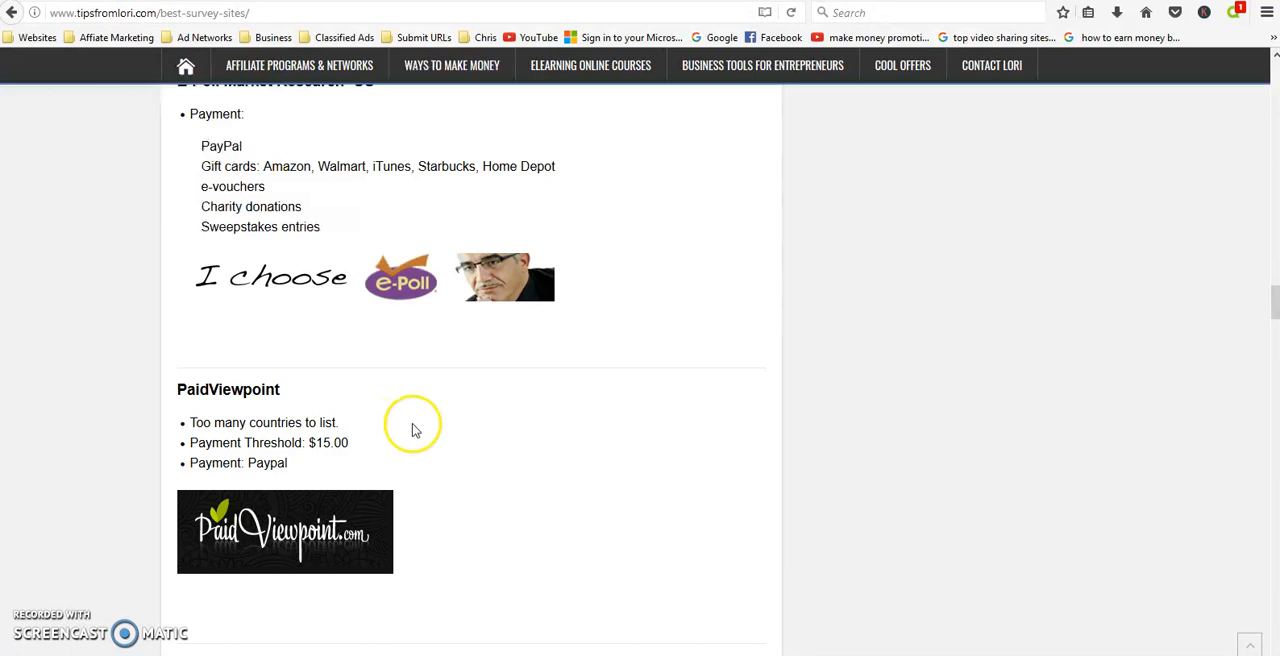
{"action": "scroll", "scroll_direction": "down", "scroll_amount": 3}
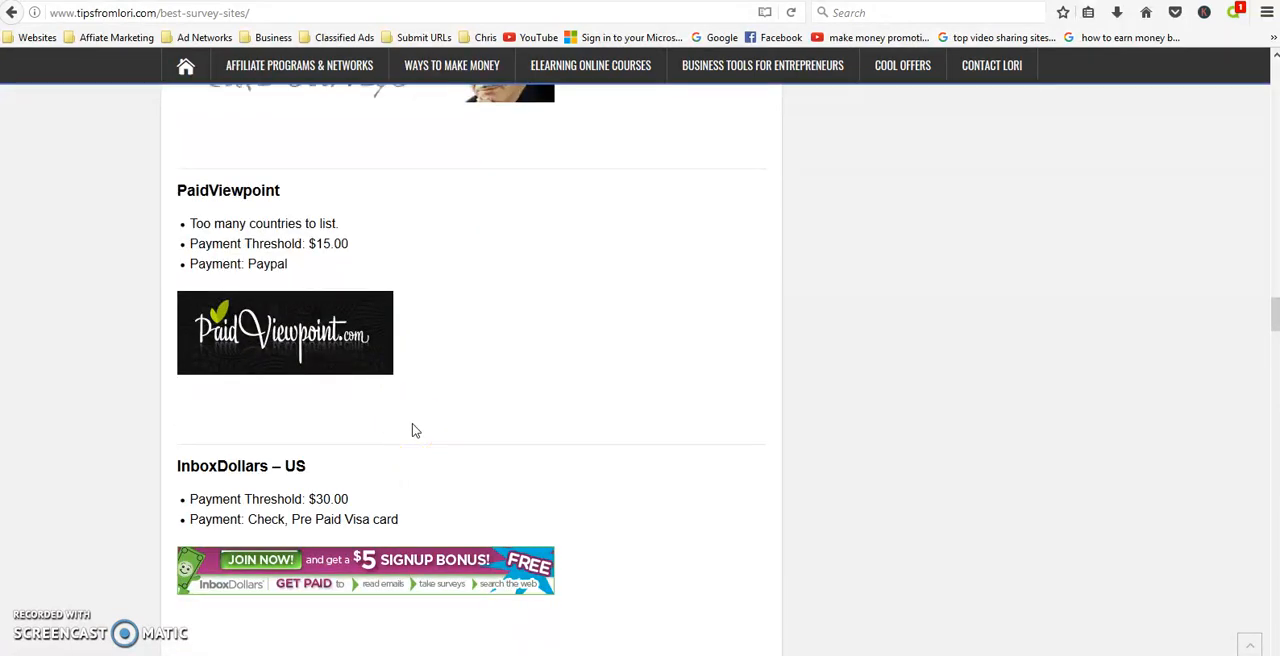
{"action": "scroll", "scroll_direction": "down", "scroll_amount": 3}
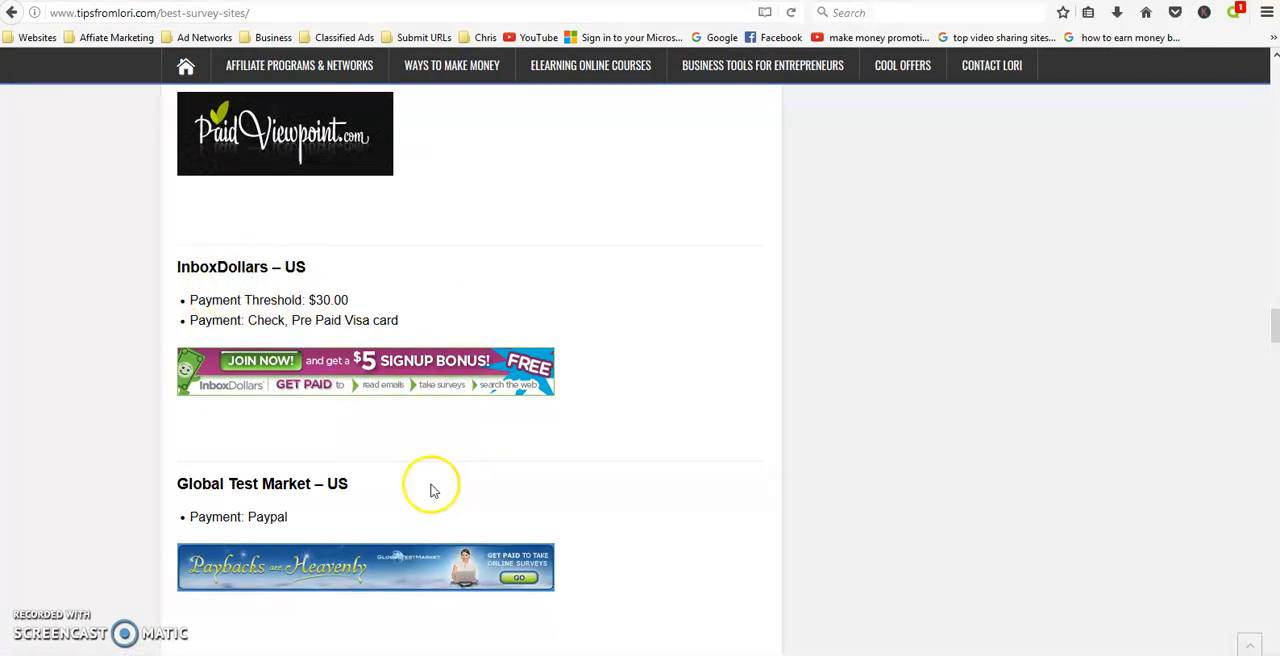
{"action": "scroll", "scroll_direction": "down", "scroll_amount": 3}
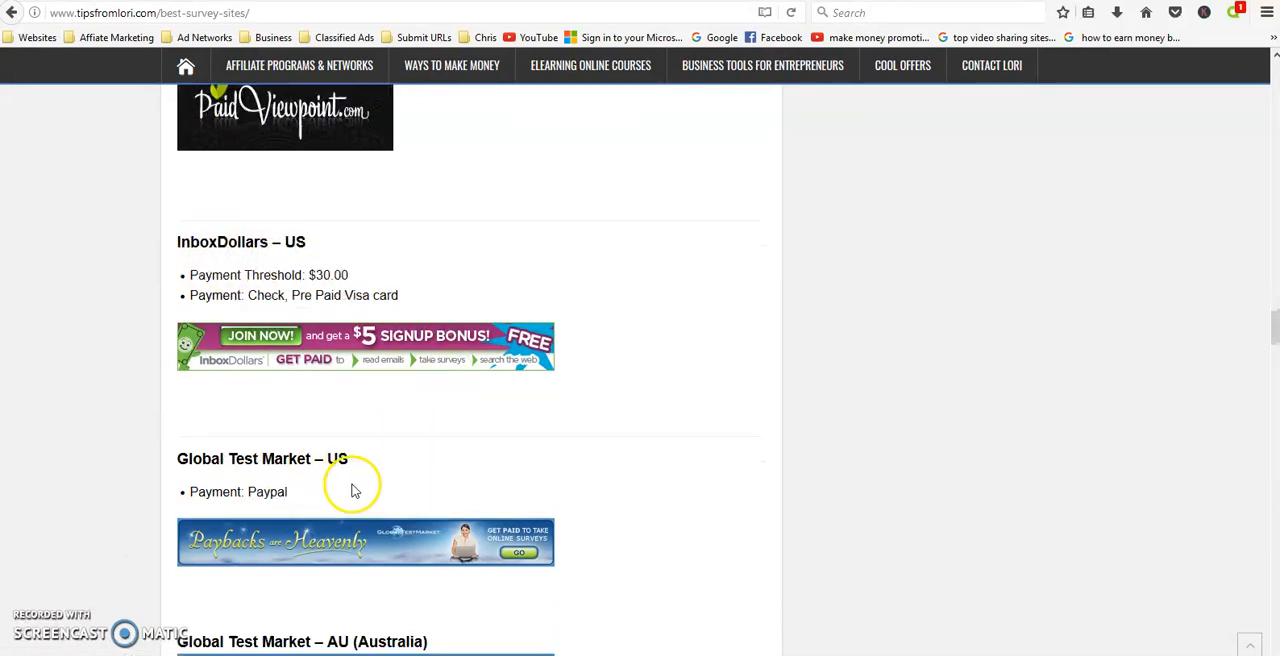
{"action": "scroll", "scroll_direction": "down", "scroll_amount": 3}
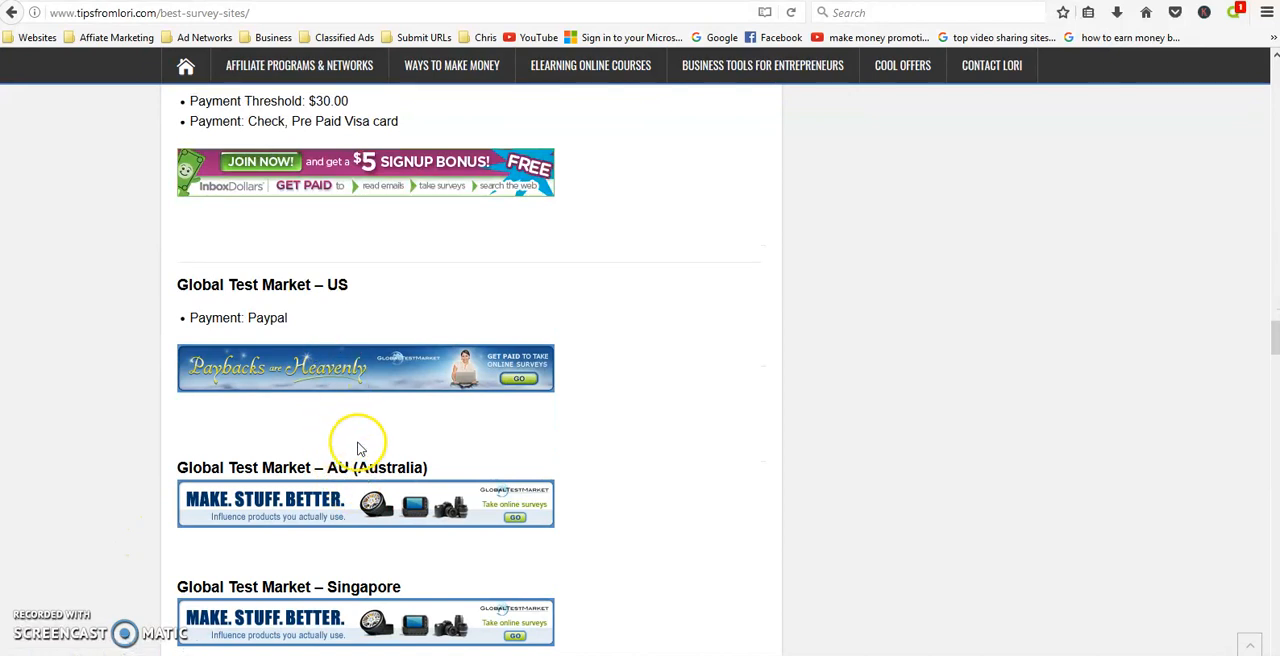
{"action": "scroll", "scroll_direction": "down", "scroll_amount": 3}
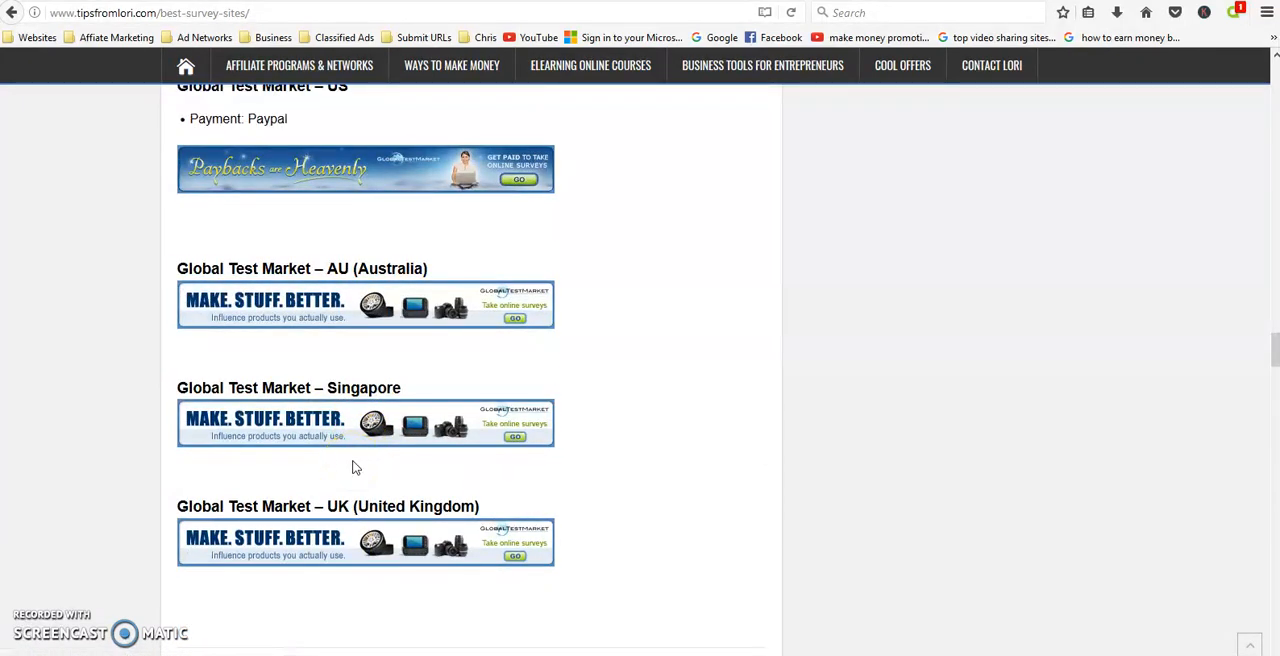
{"action": "scroll", "scroll_direction": "down", "scroll_amount": 3}
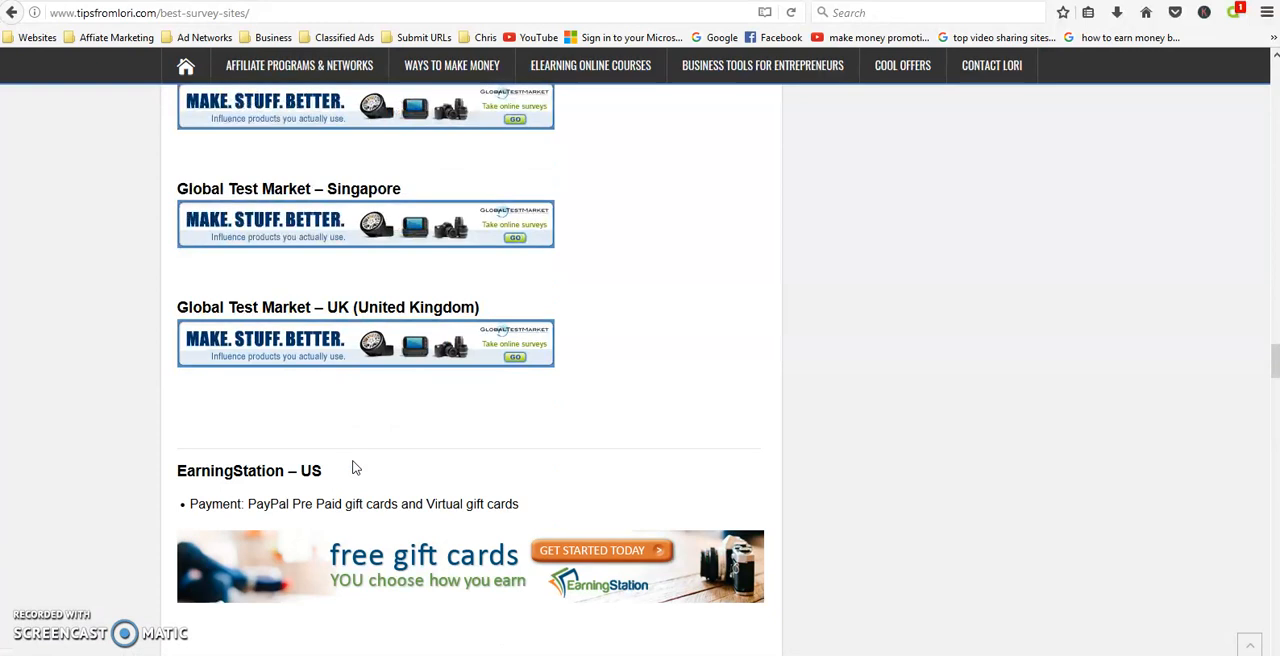
{"action": "scroll", "scroll_direction": "down", "scroll_amount": 3}
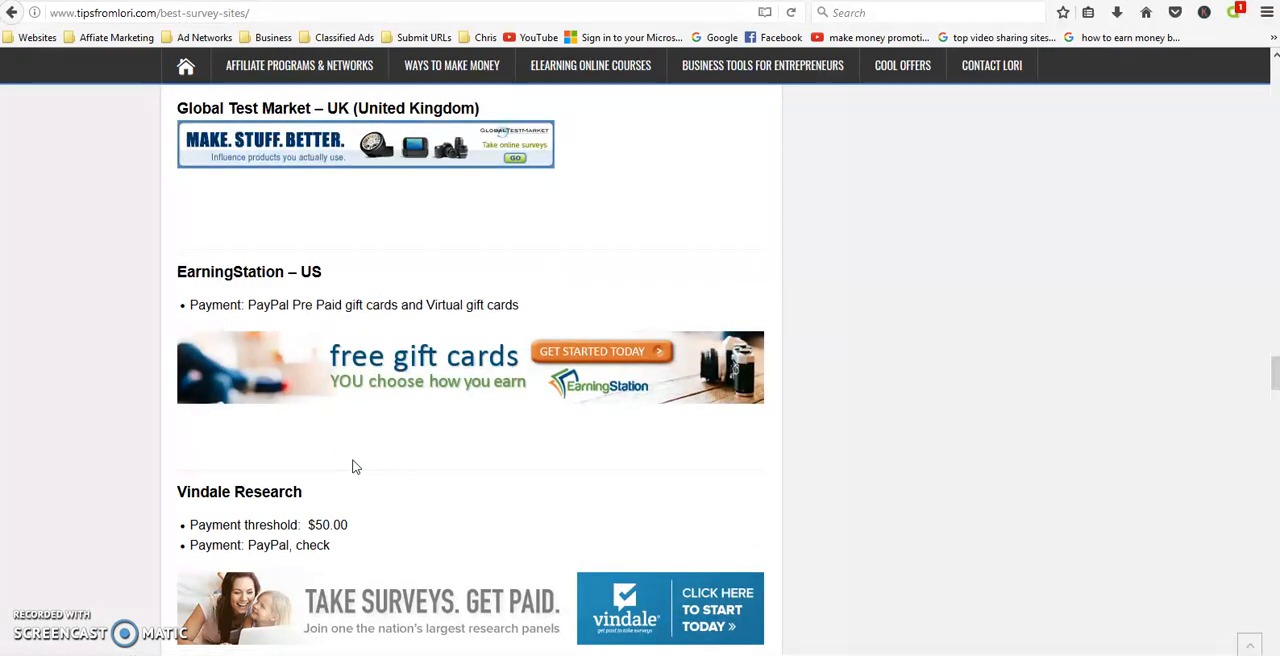
{"action": "scroll", "scroll_direction": "down", "scroll_amount": 3}
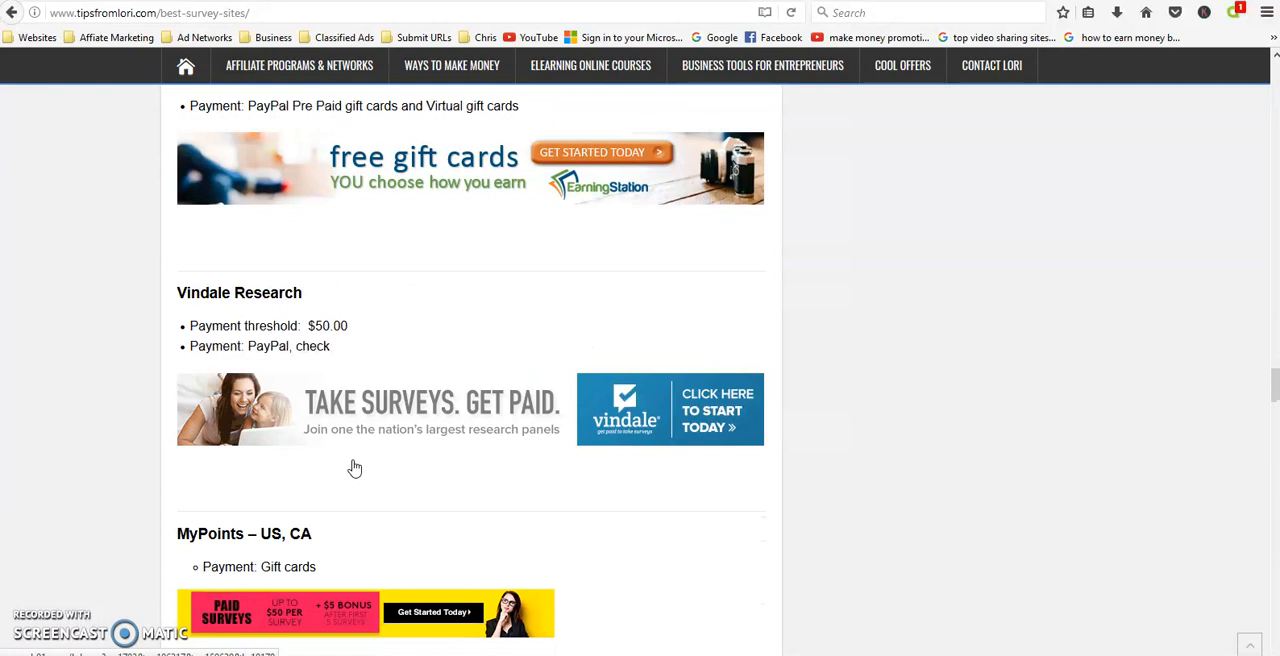
{"action": "mouse_move", "coordinate": [335, 480]}
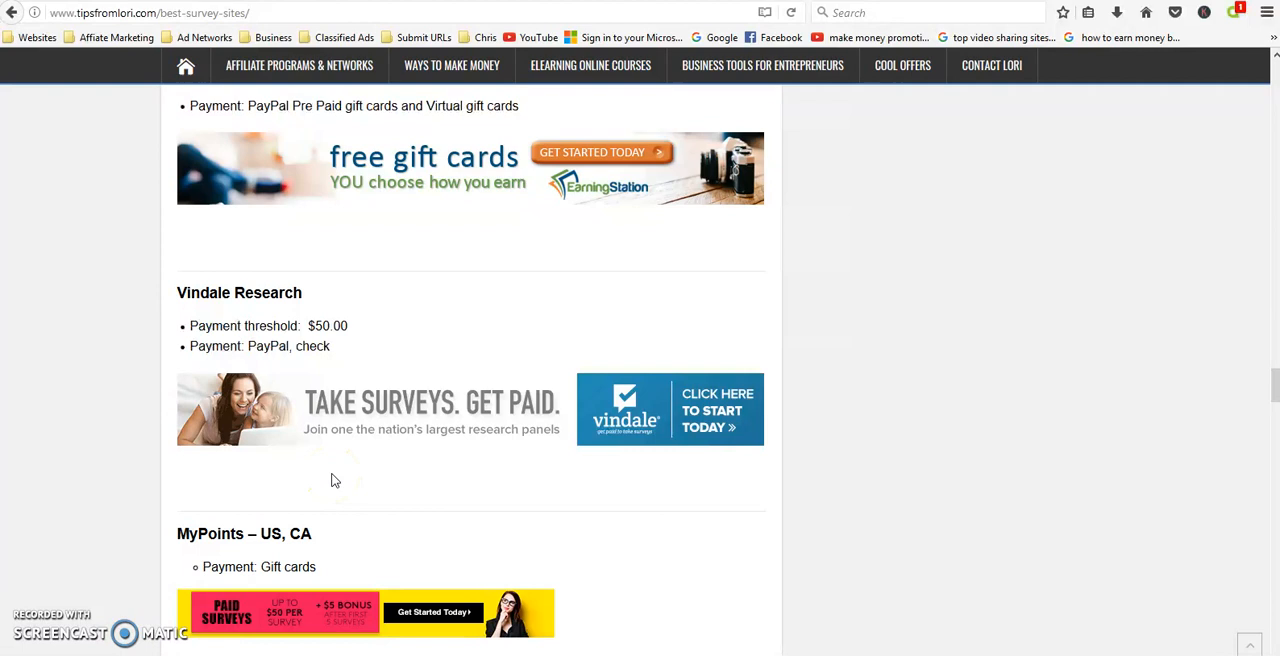
{"action": "scroll", "scroll_direction": "down", "scroll_amount": 3}
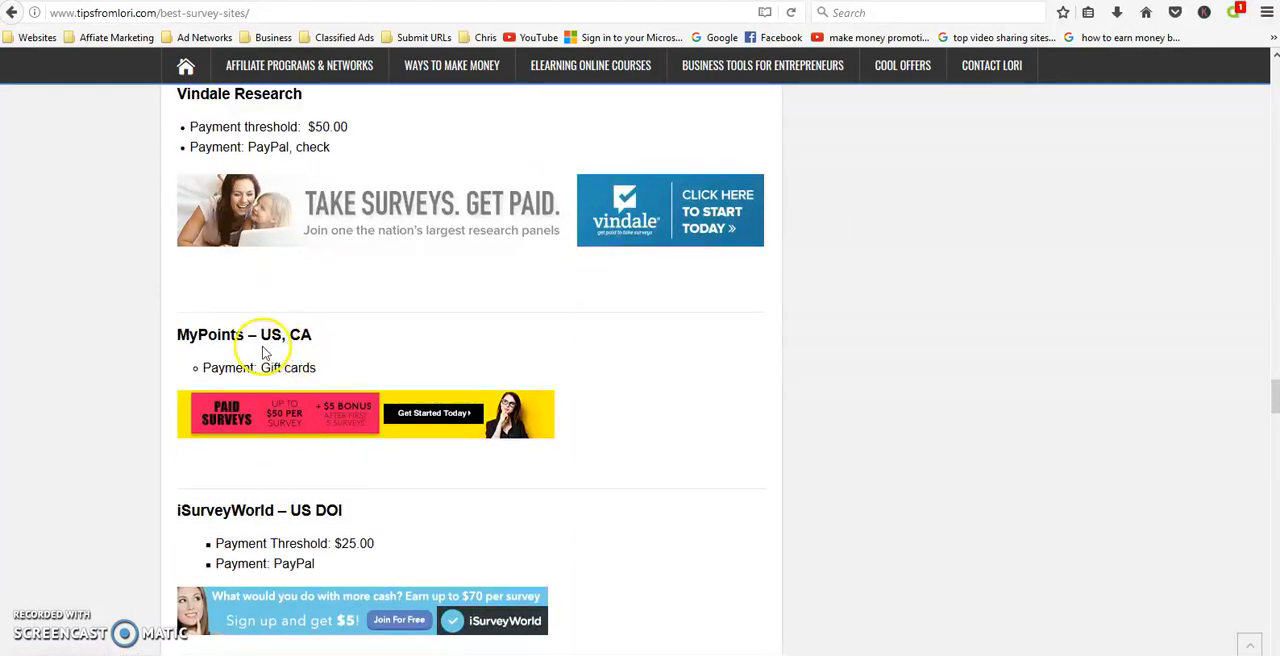
{"action": "scroll", "scroll_direction": "down", "scroll_amount": 3}
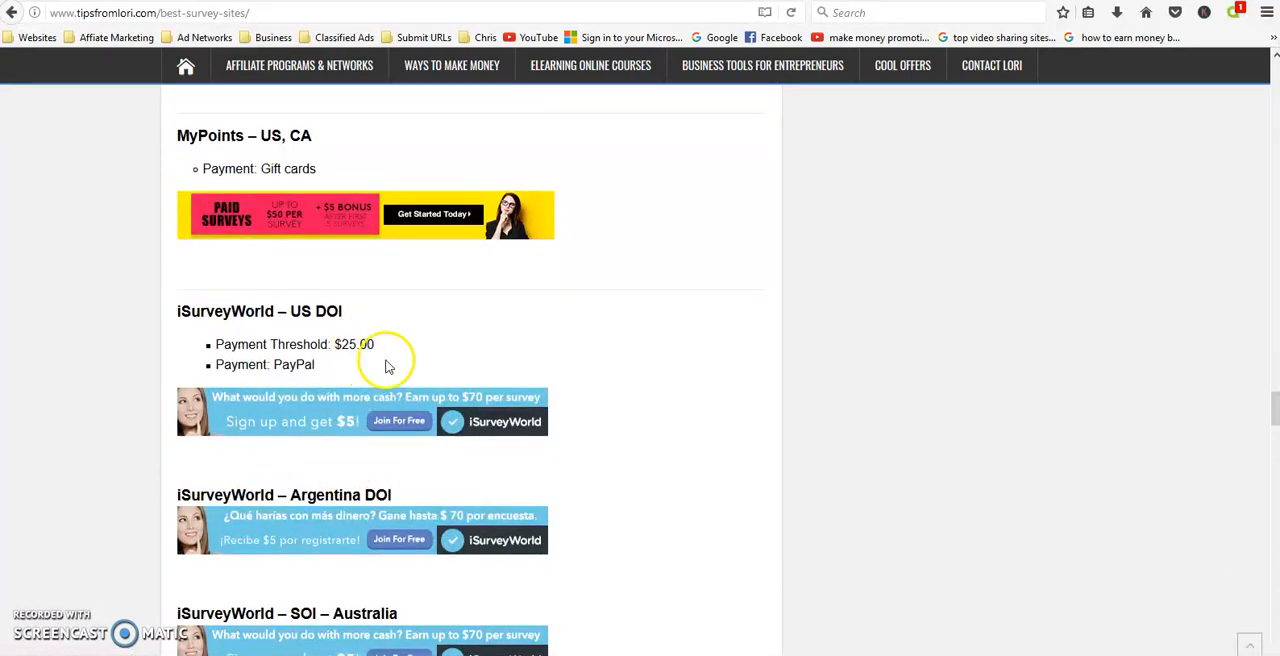
{"action": "scroll", "scroll_direction": "down", "scroll_amount": 3}
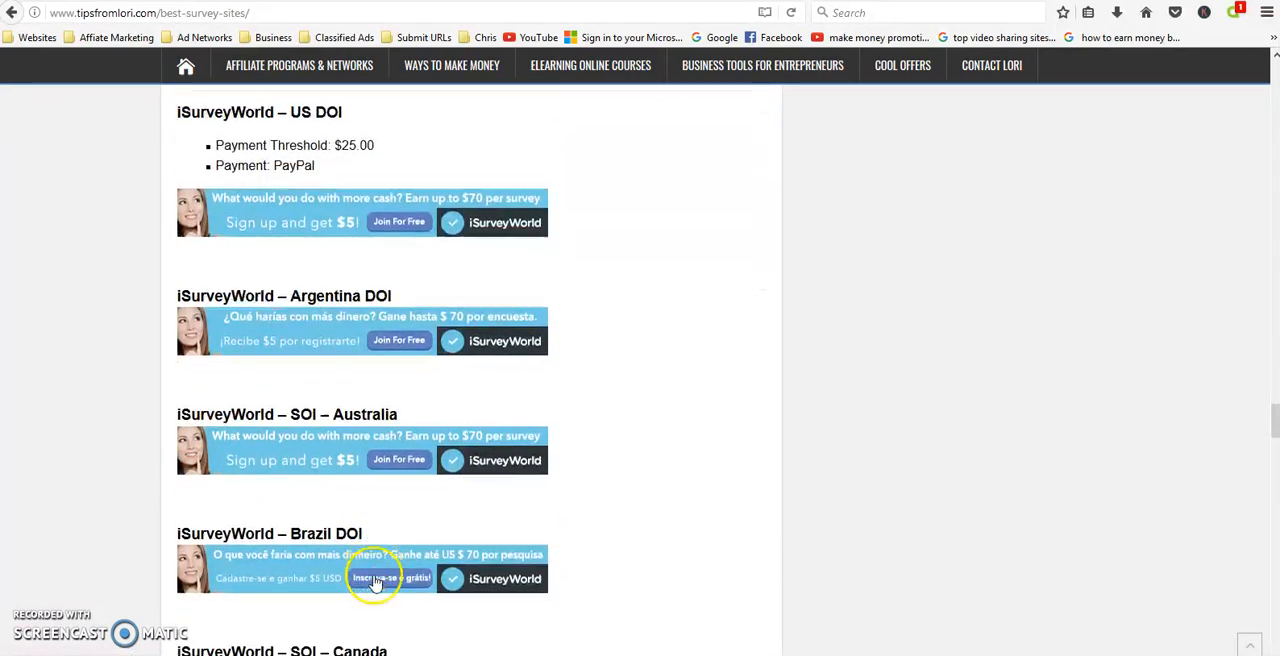
{"action": "scroll", "scroll_direction": "down", "scroll_amount": 3}
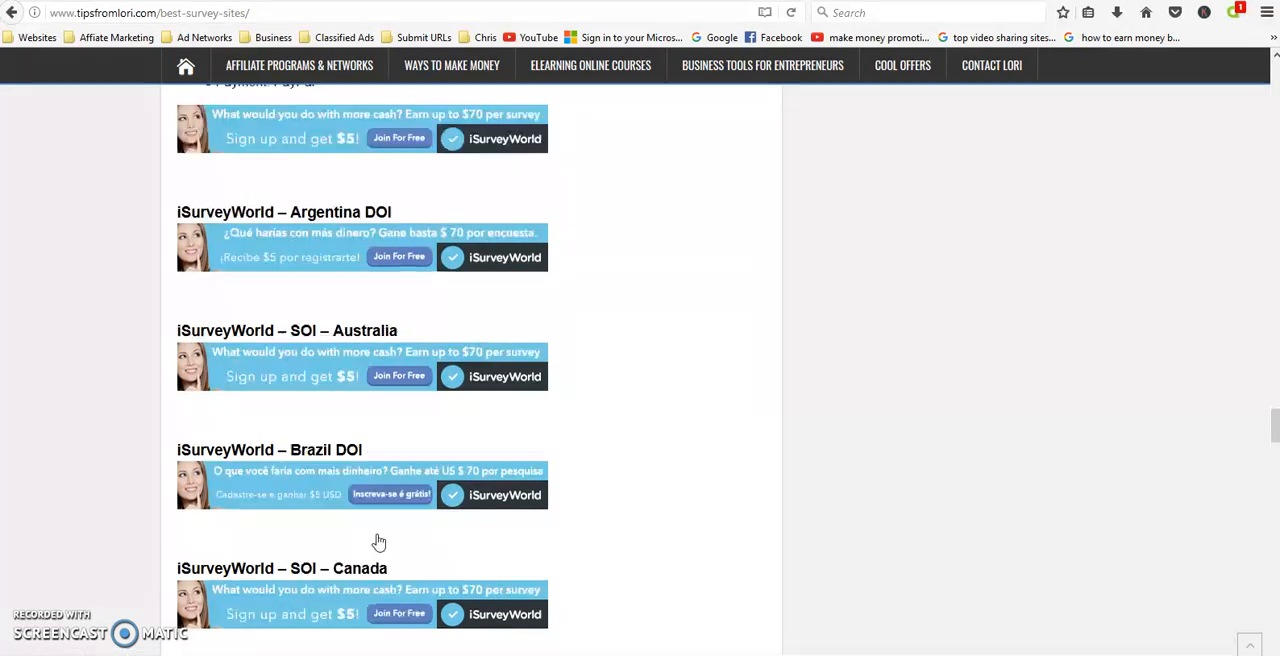
{"action": "scroll", "scroll_direction": "down", "scroll_amount": 3}
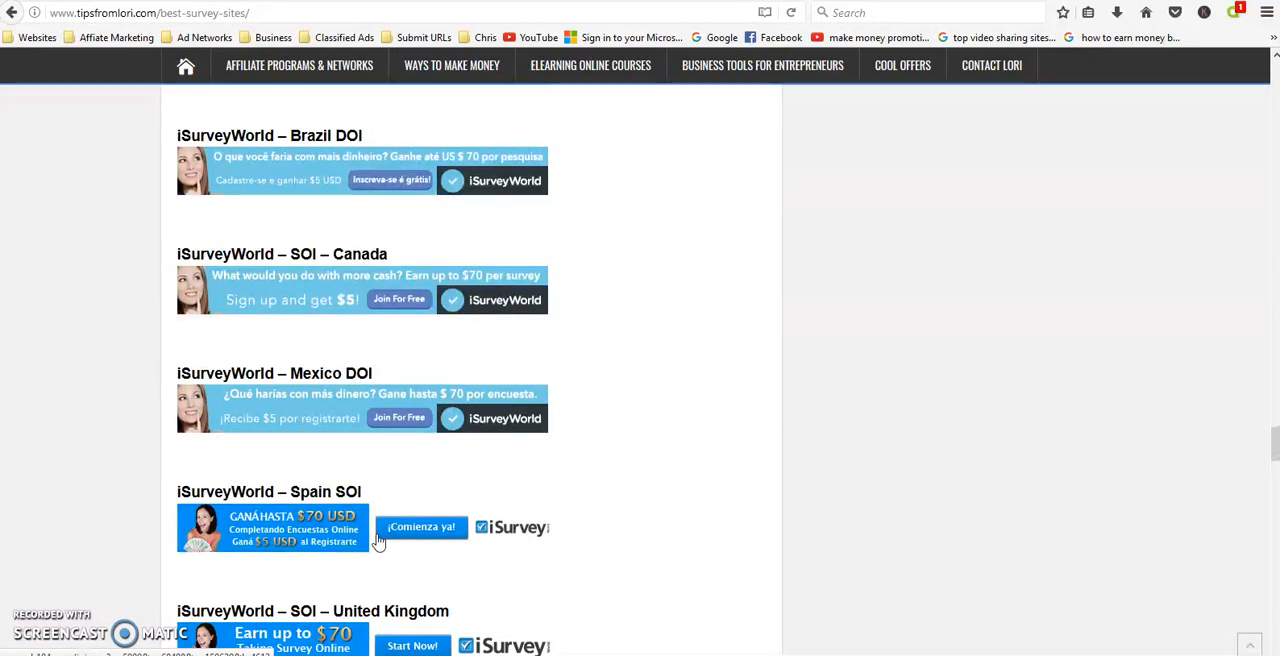
{"action": "scroll", "scroll_direction": "down", "scroll_amount": 3}
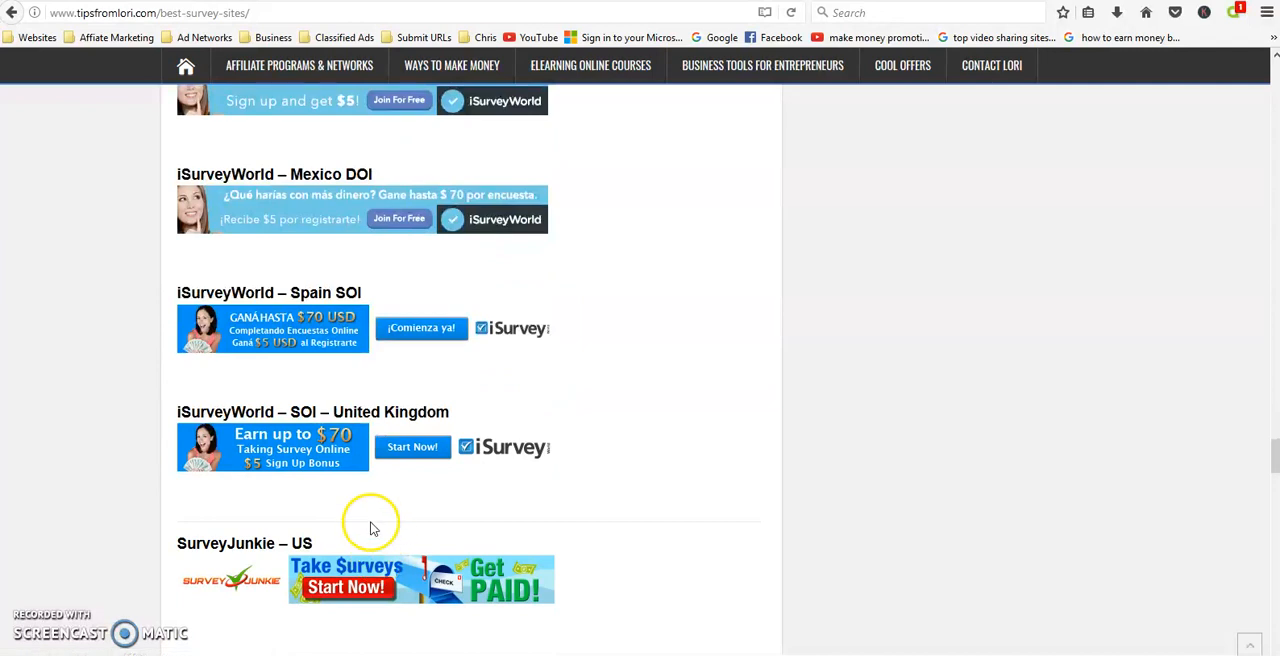
{"action": "mouse_move", "coordinate": [351, 521]}
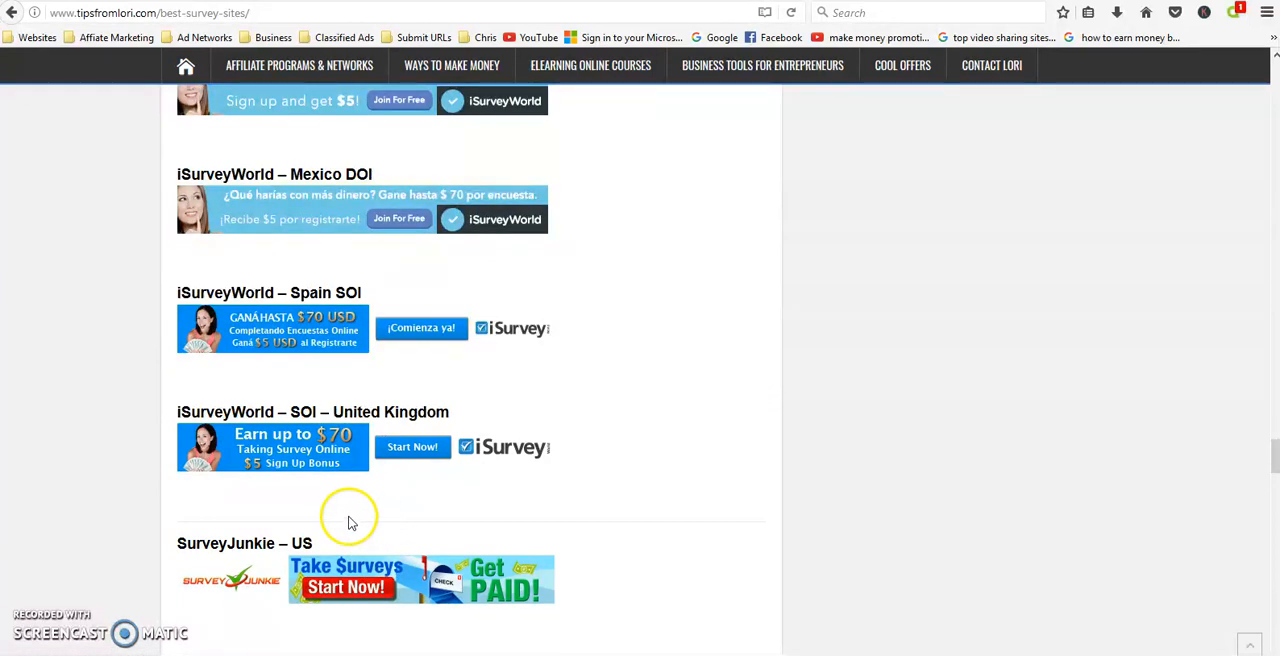
{"action": "scroll", "scroll_direction": "down", "scroll_amount": 3}
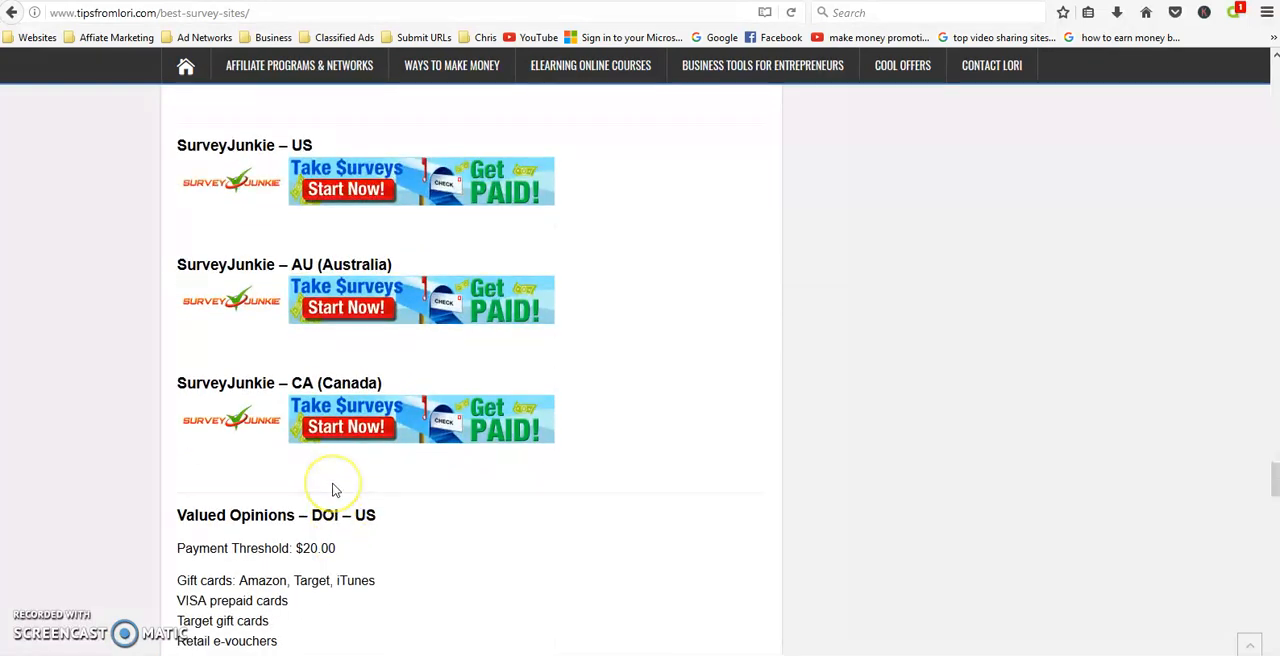
{"action": "scroll", "scroll_direction": "down", "scroll_amount": 3}
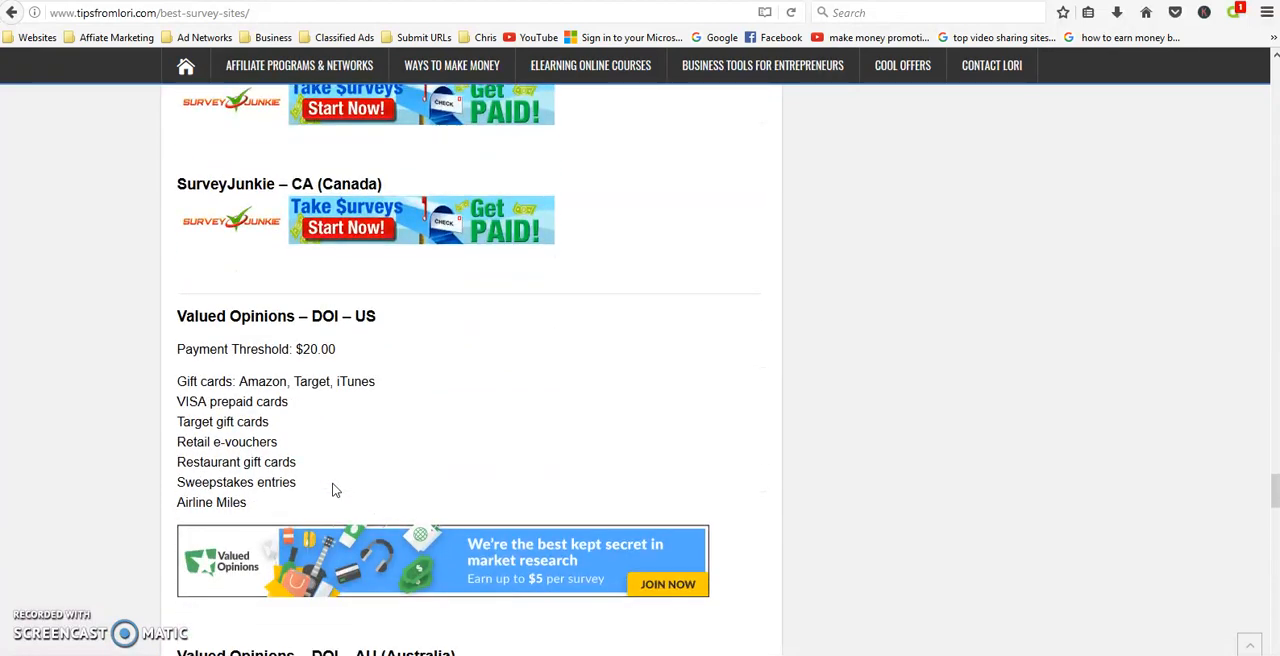
{"action": "scroll", "scroll_direction": "down", "scroll_amount": 3}
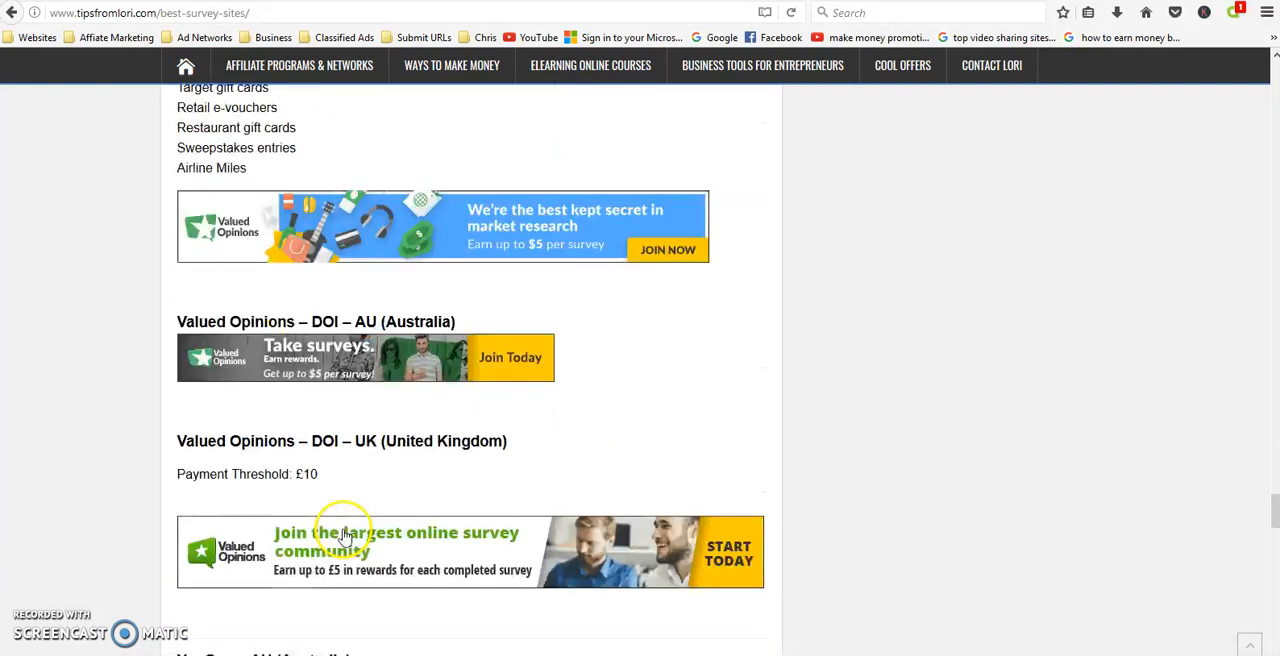
{"action": "scroll", "scroll_direction": "down", "scroll_amount": 3}
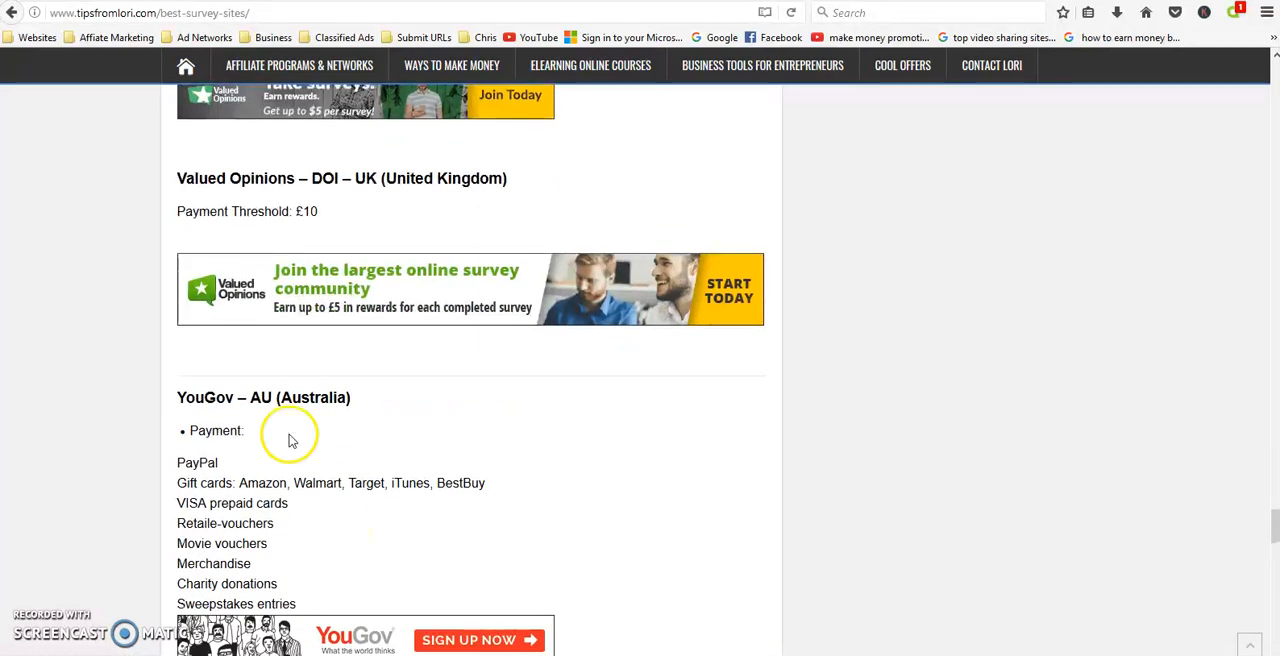
{"action": "mouse_move", "coordinate": [262, 434]}
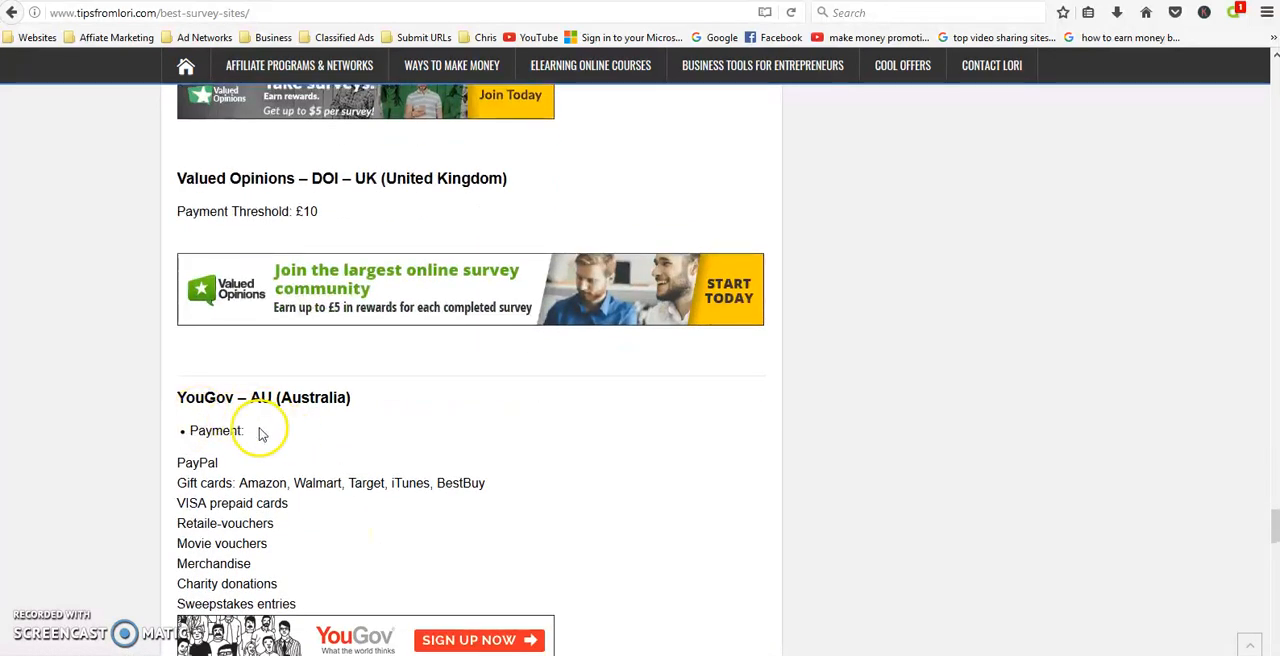
{"action": "scroll", "scroll_direction": "down", "scroll_amount": 3}
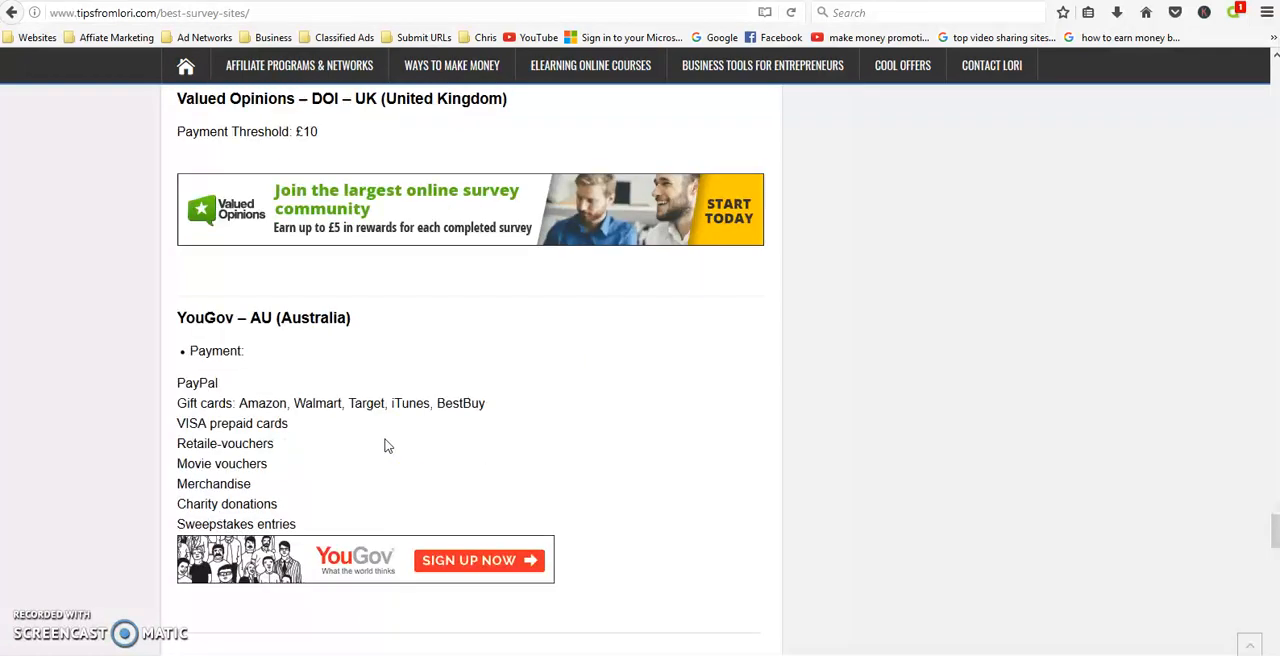
{"action": "scroll", "scroll_direction": "down", "scroll_amount": 3}
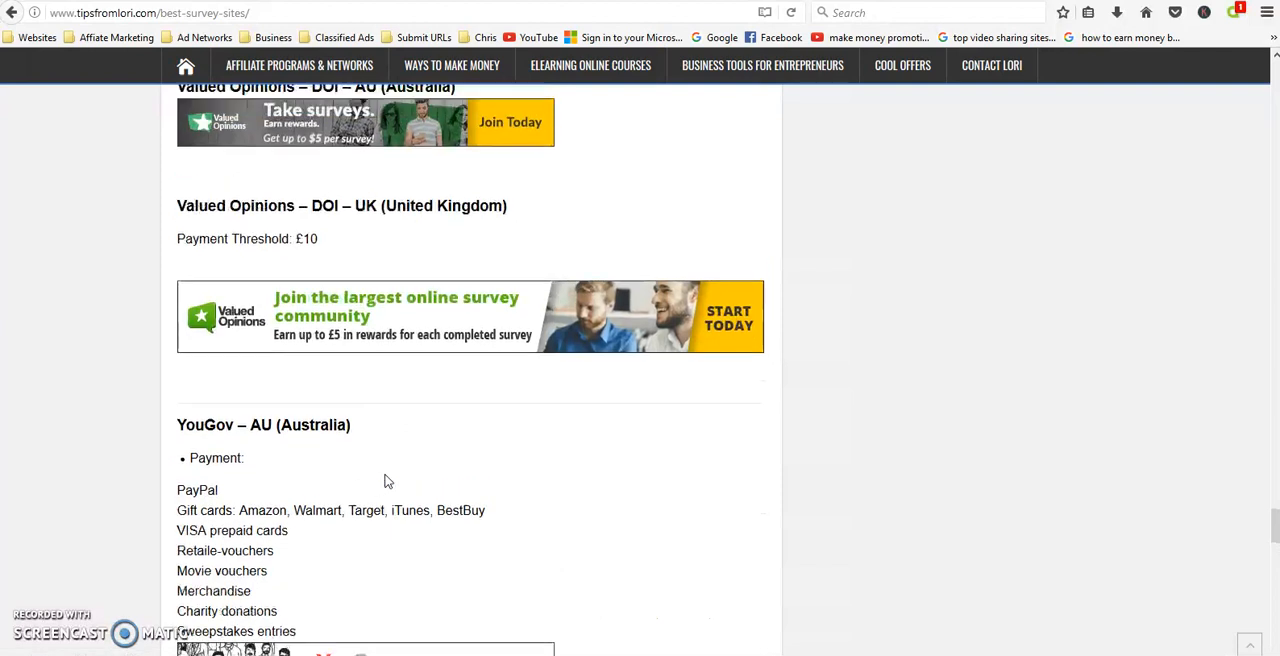
{"action": "scroll", "scroll_direction": "up", "scroll_amount": 3}
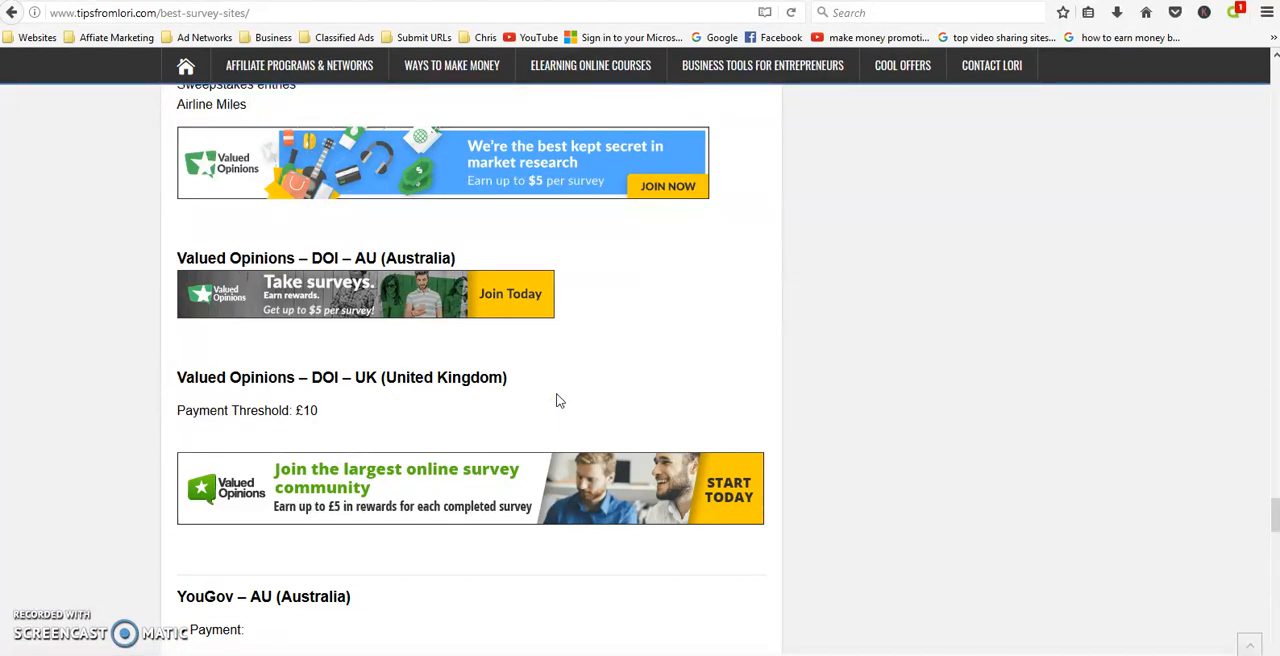
{"action": "mouse_move", "coordinate": [557, 395]}
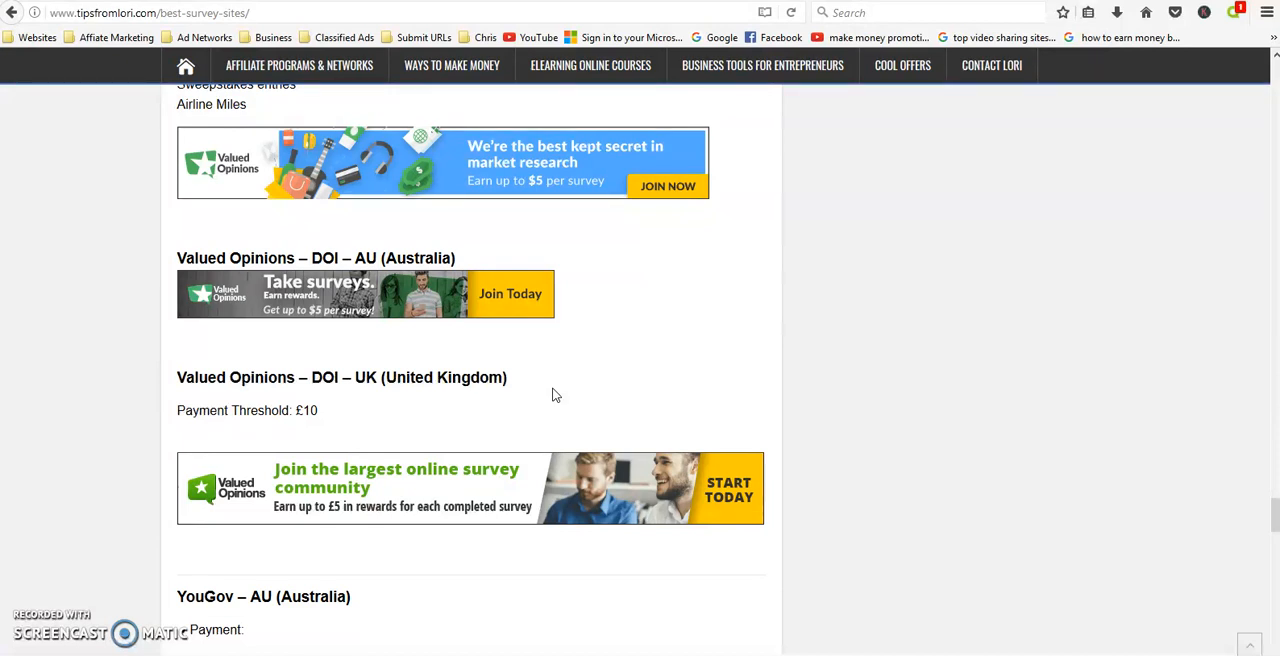
{"action": "mouse_move", "coordinate": [550, 394]}
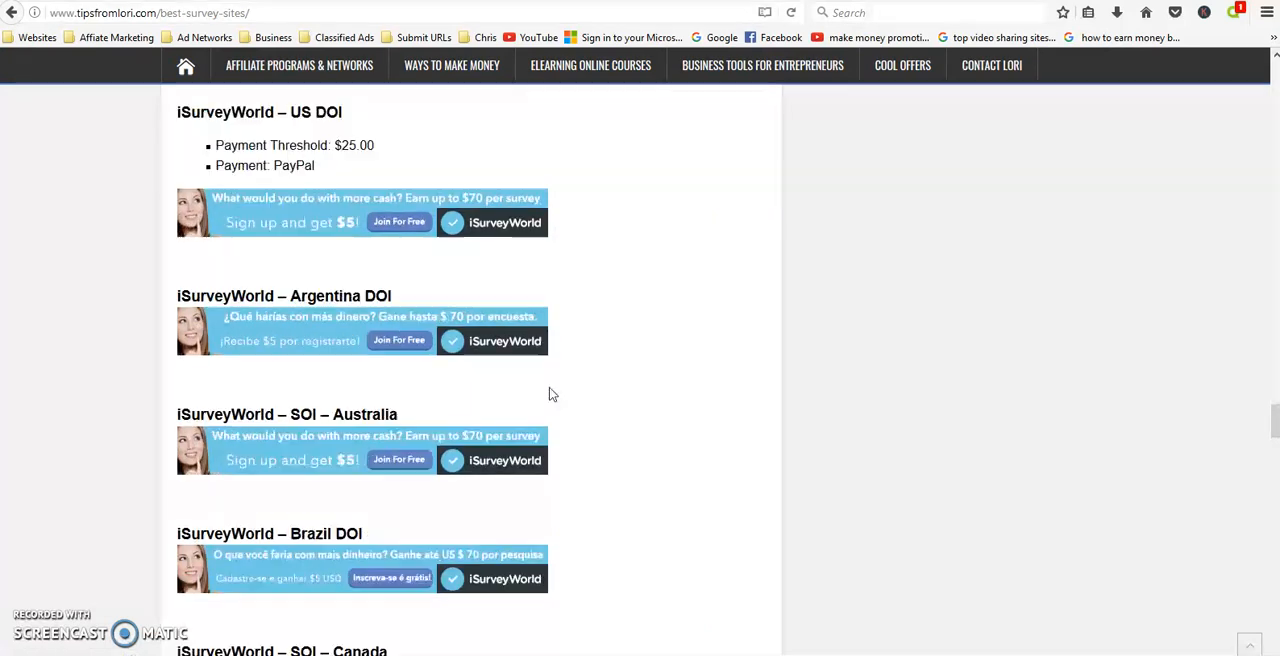
{"action": "scroll", "scroll_direction": "up", "scroll_amount": 3}
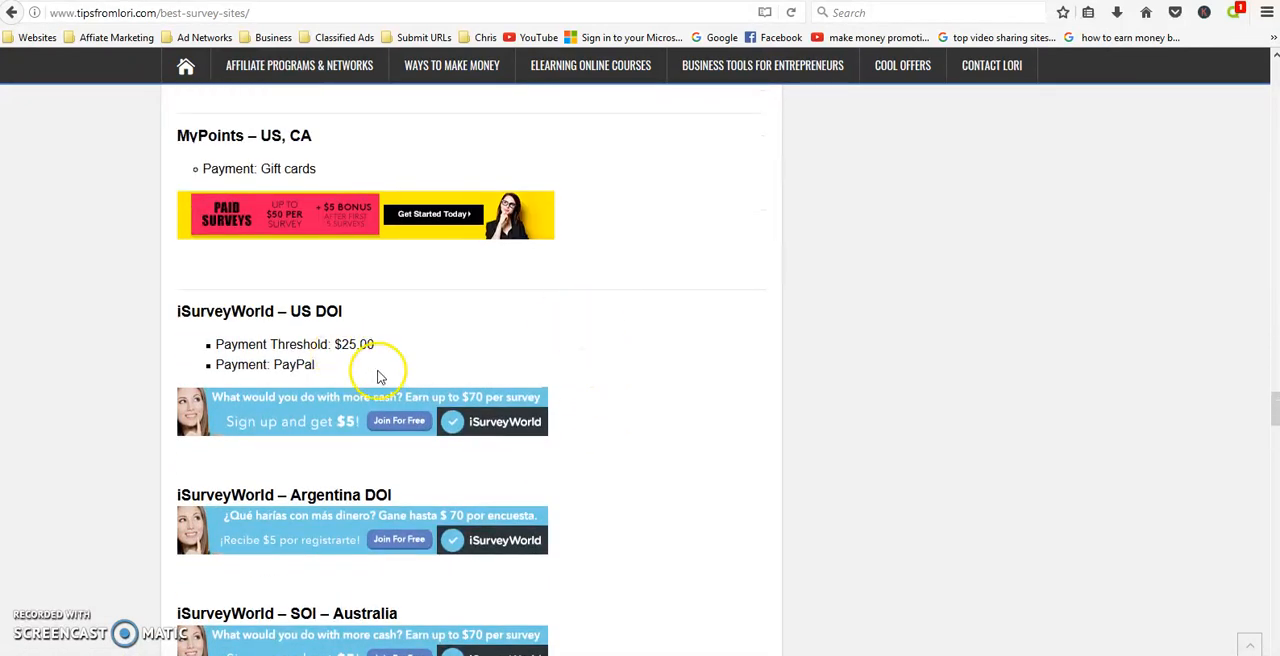
{"action": "scroll", "scroll_direction": "down", "scroll_amount": 3}
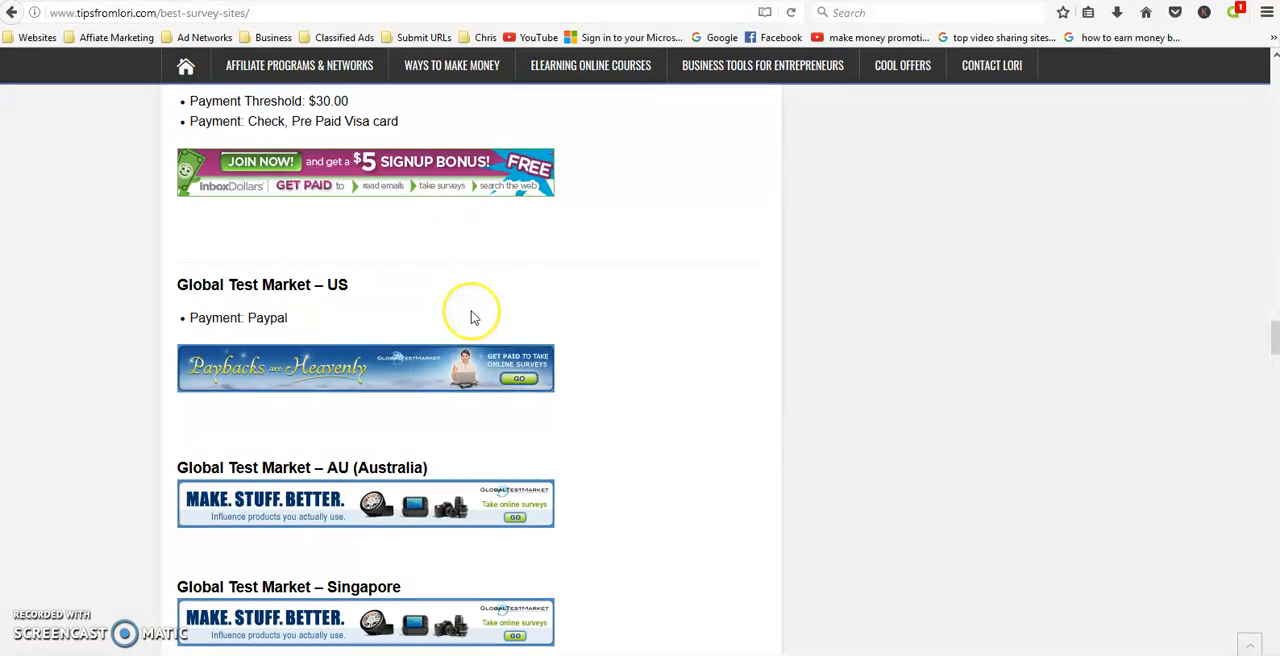
{"action": "mouse_move", "coordinate": [474, 318]}
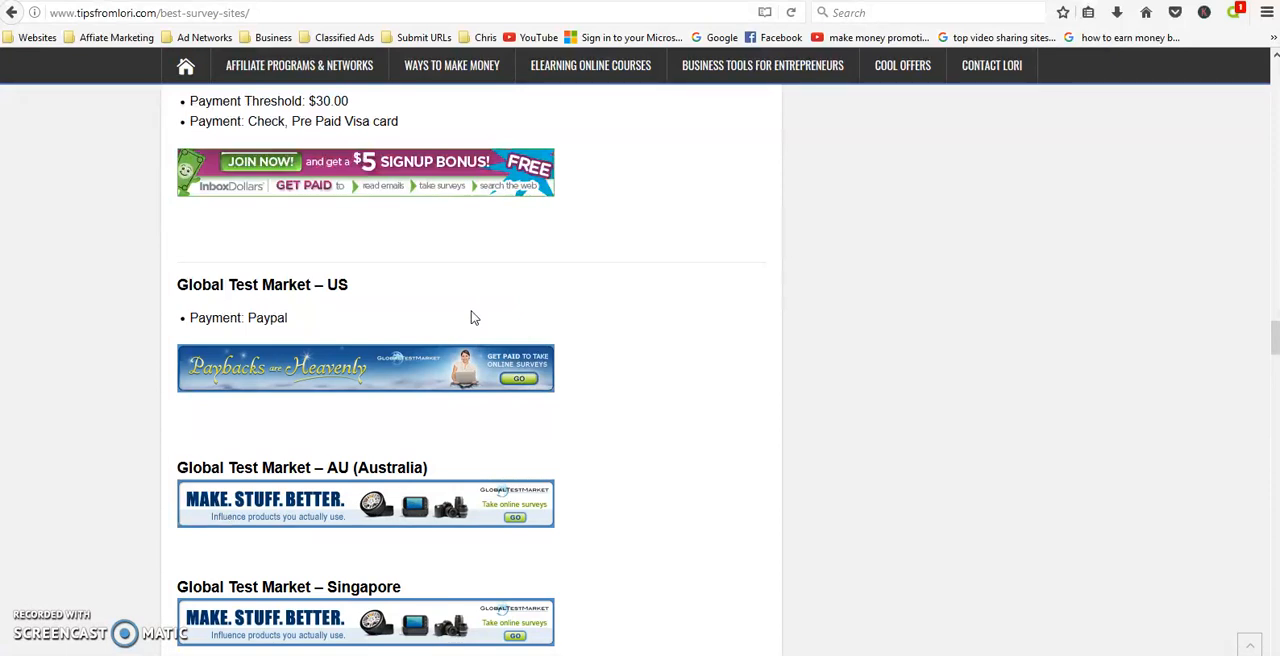
{"action": "mouse_move", "coordinate": [643, 260]}
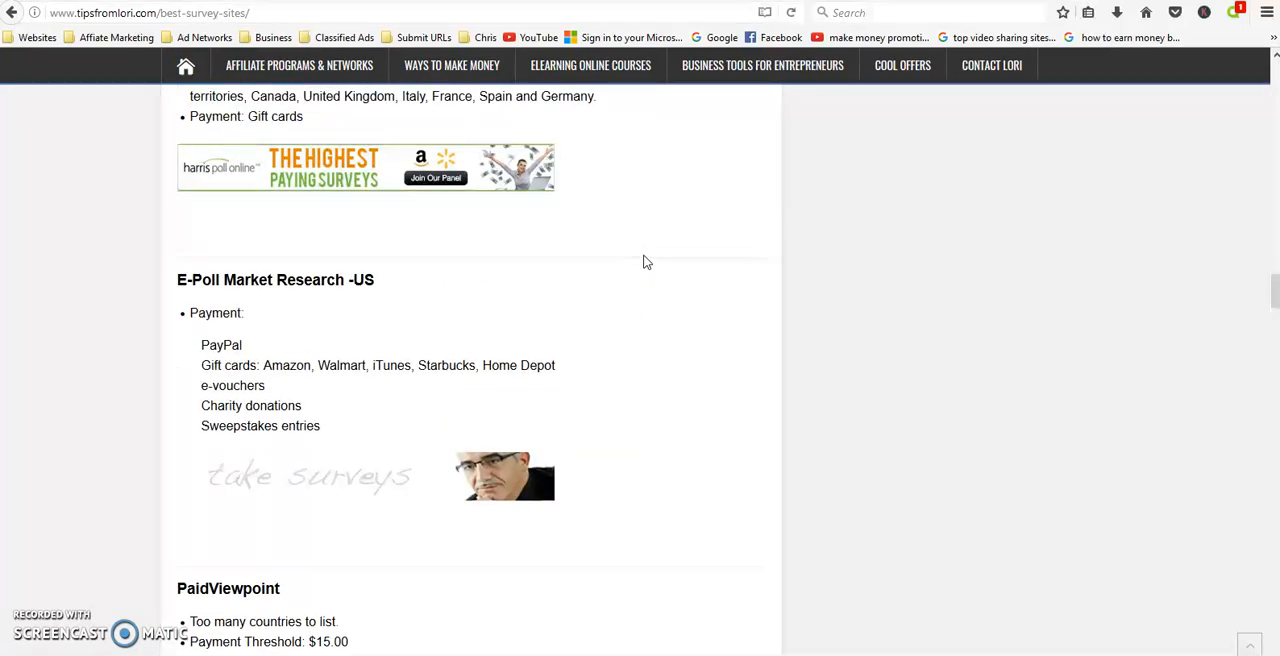
{"action": "scroll", "scroll_direction": "down", "scroll_amount": 3}
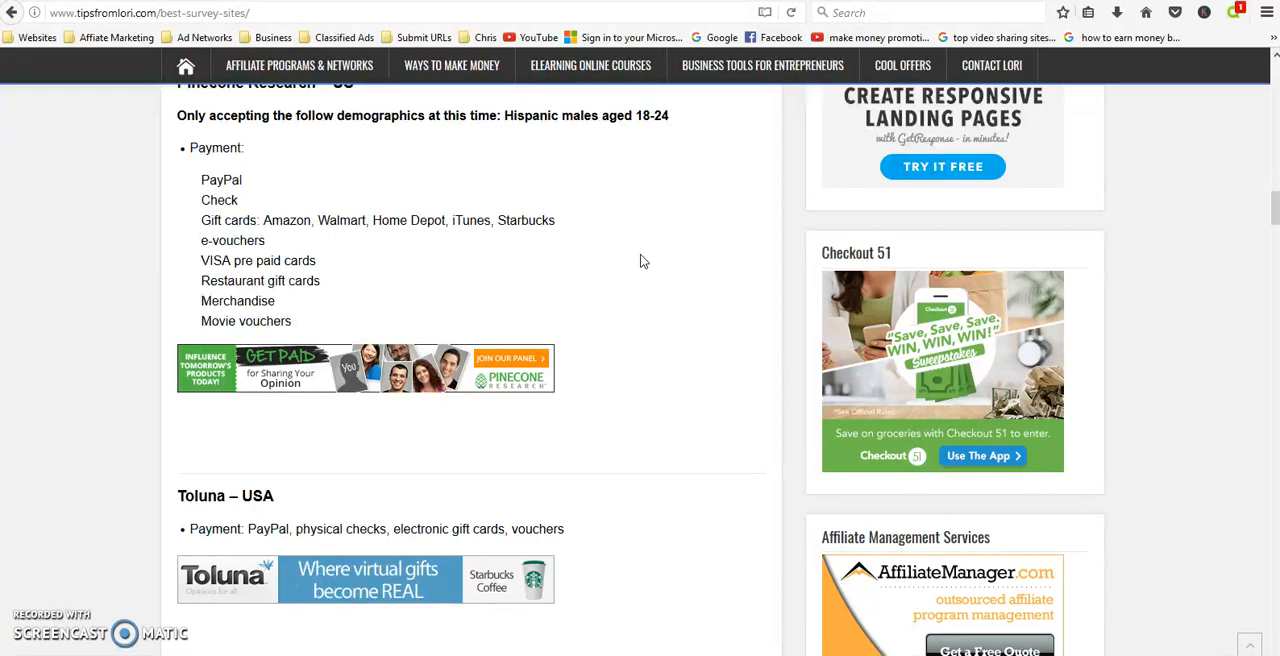
{"action": "scroll", "scroll_direction": "up", "scroll_amount": 3}
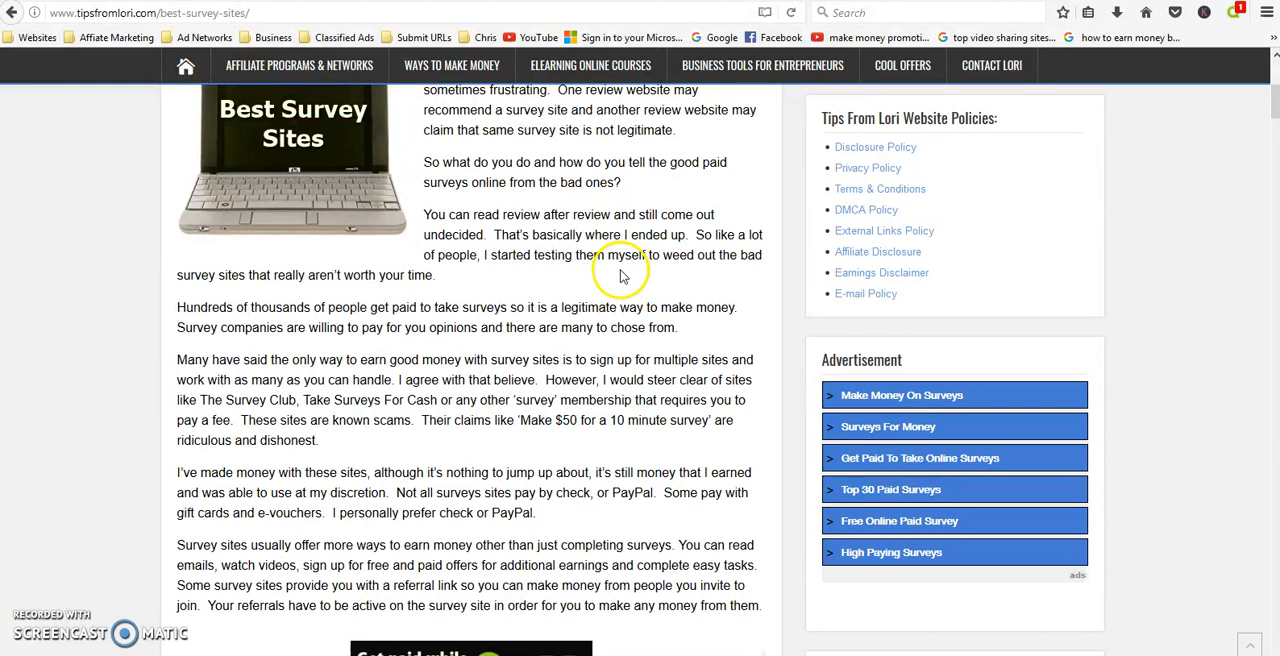
{"action": "mouse_move", "coordinate": [619, 277]}
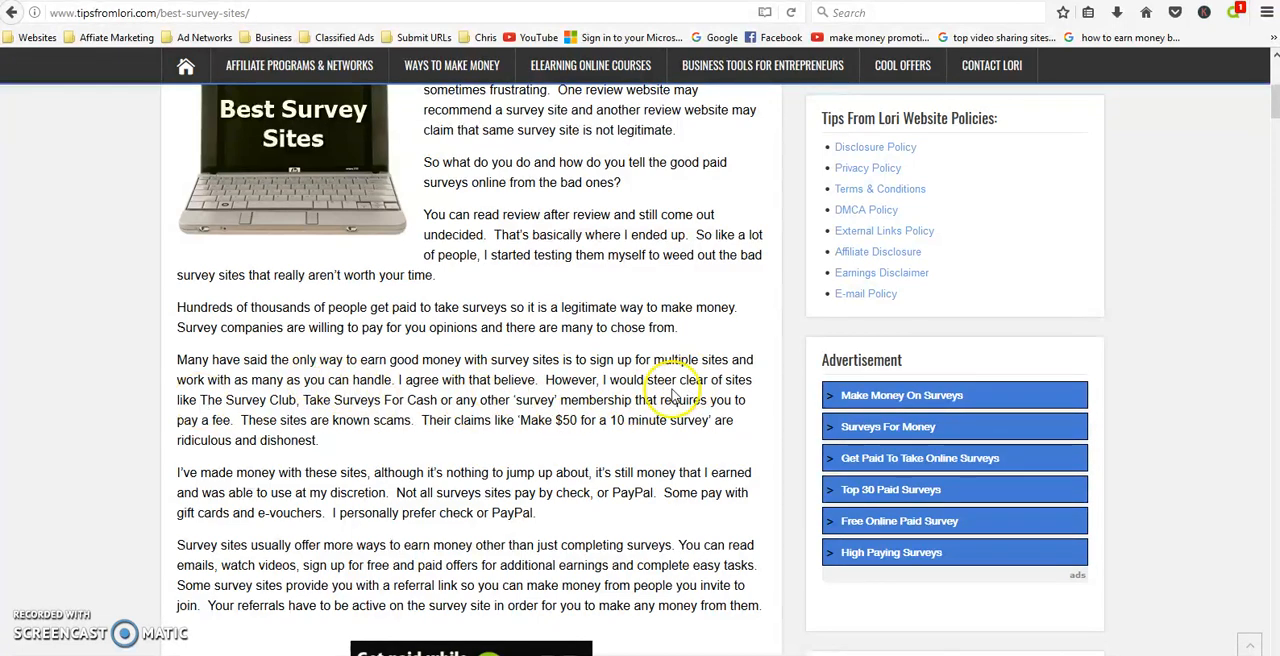
{"action": "mouse_move", "coordinate": [370, 418]}
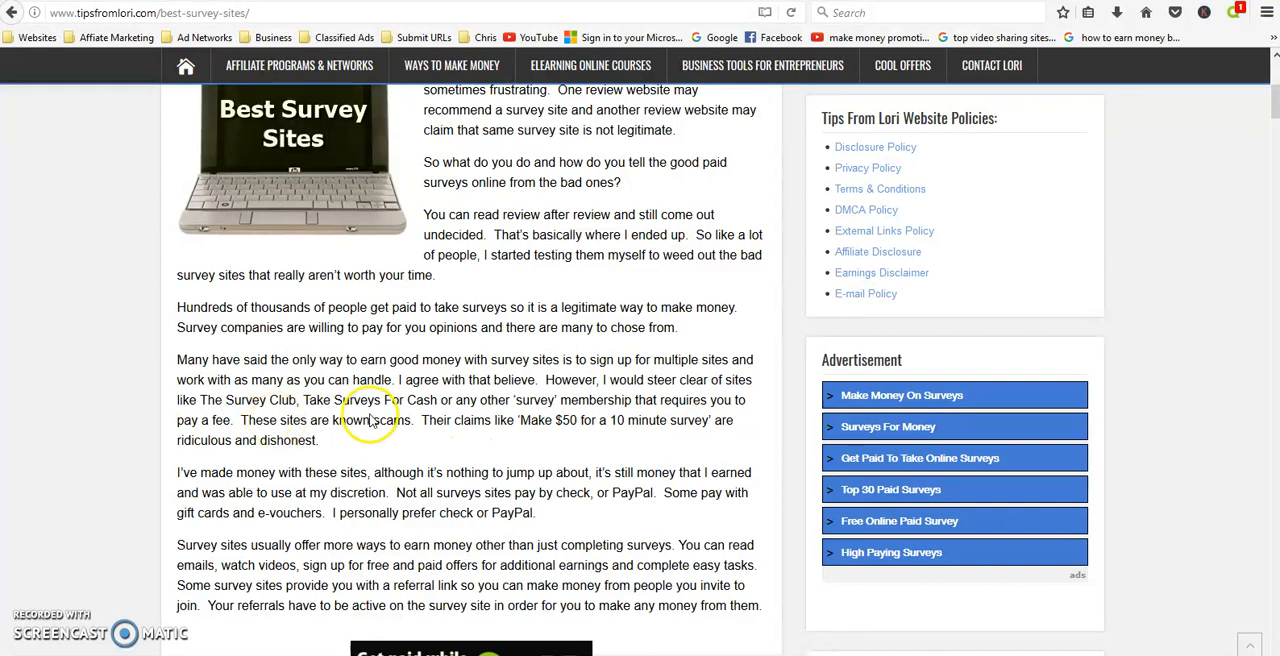
{"action": "mouse_move", "coordinate": [545, 400]}
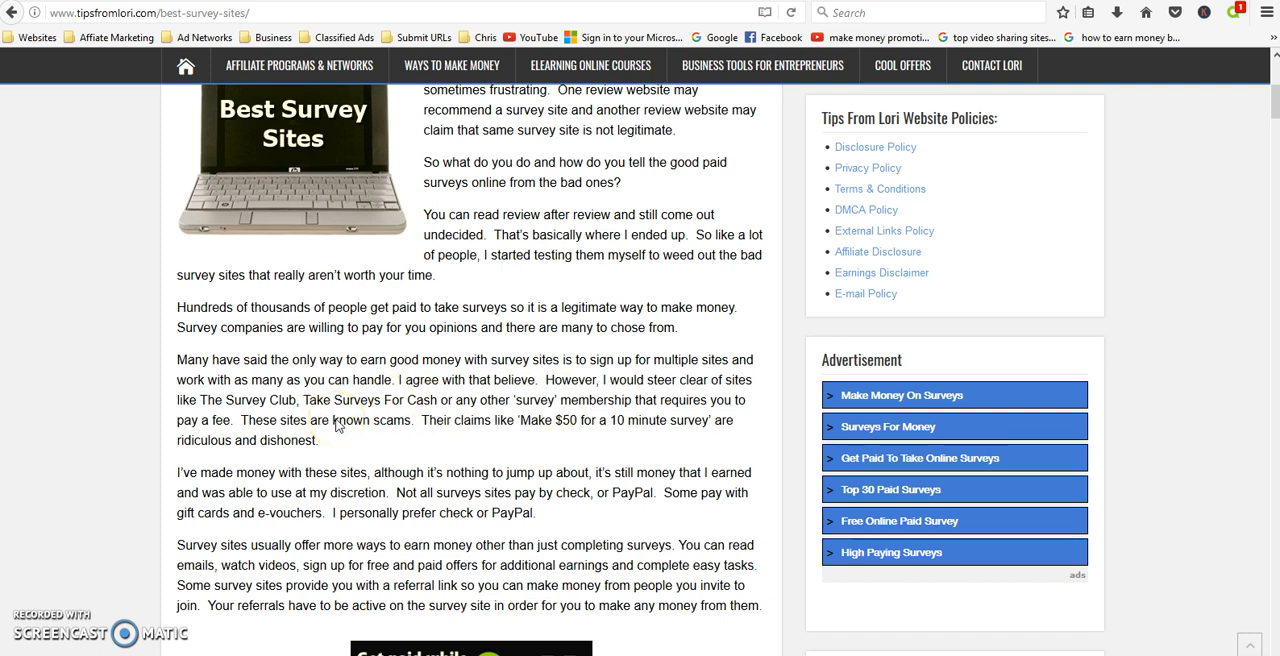
{"action": "mouse_move", "coordinate": [557, 438]}
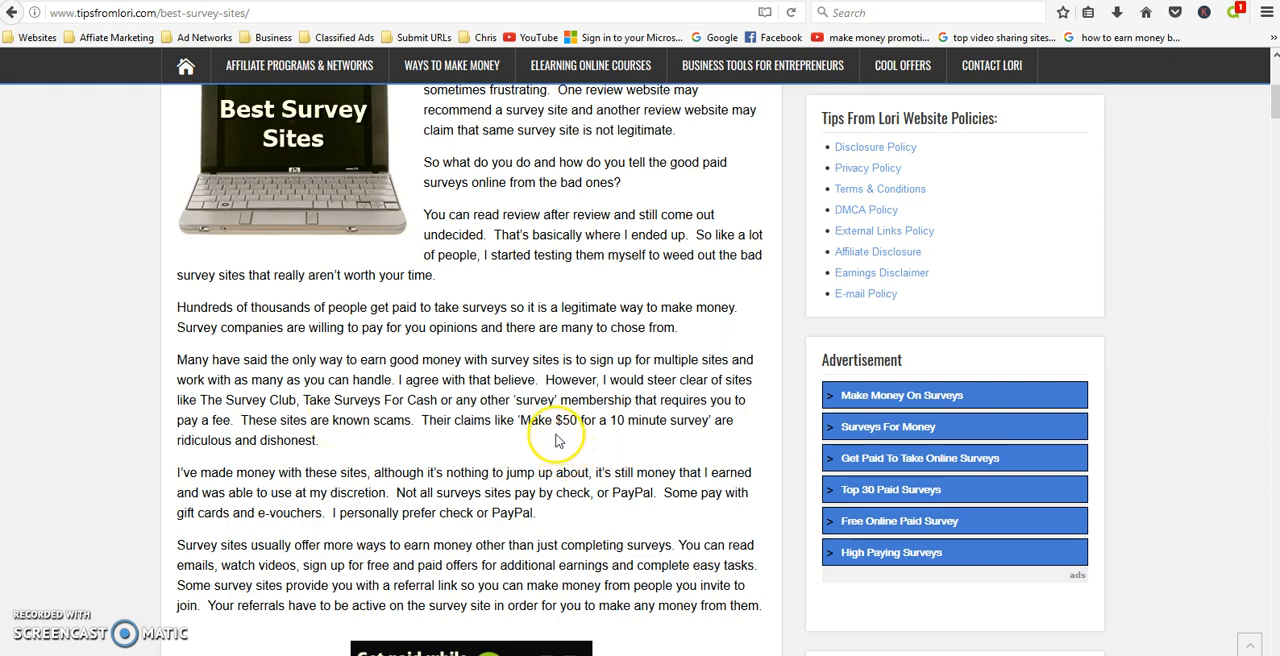
{"action": "scroll", "scroll_direction": "down", "scroll_amount": 3}
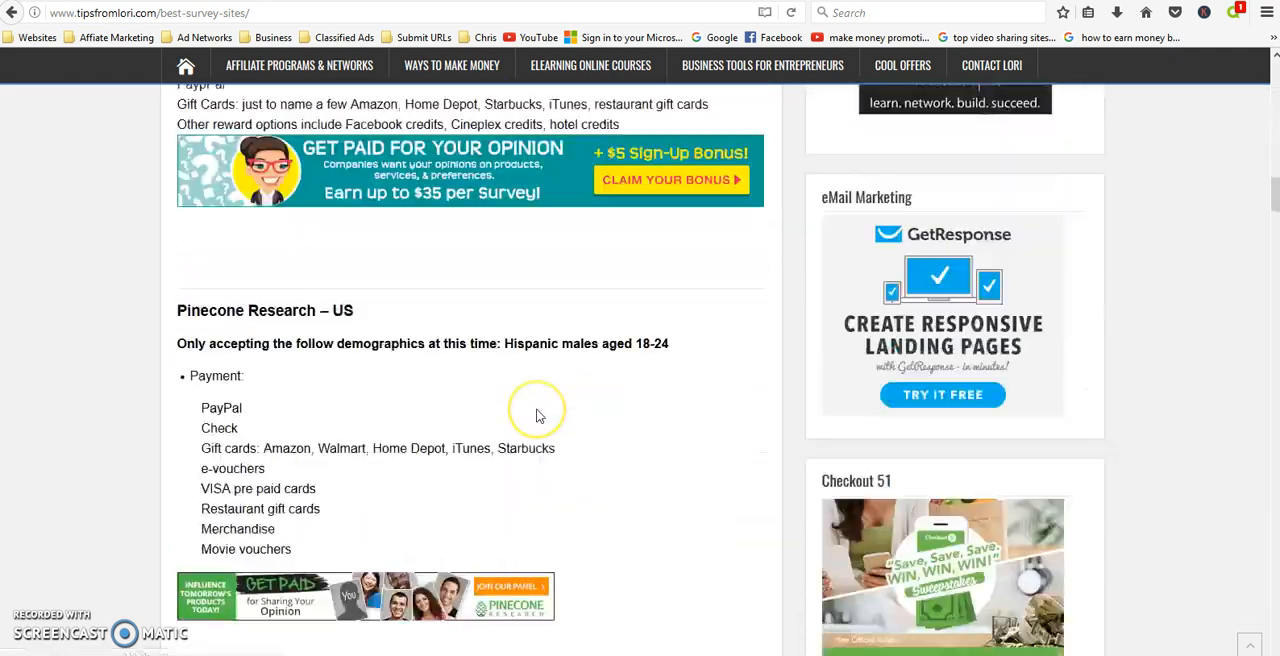
{"action": "scroll", "scroll_direction": "down", "scroll_amount": 3}
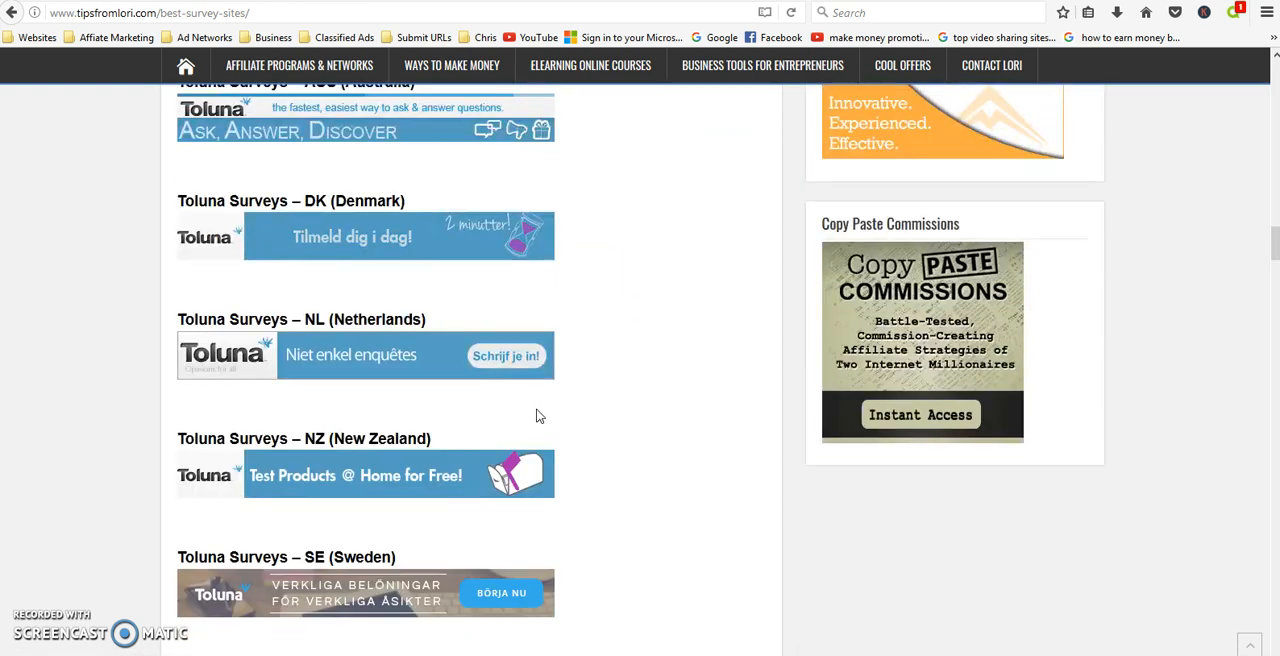
{"action": "scroll", "scroll_direction": "down", "scroll_amount": 3}
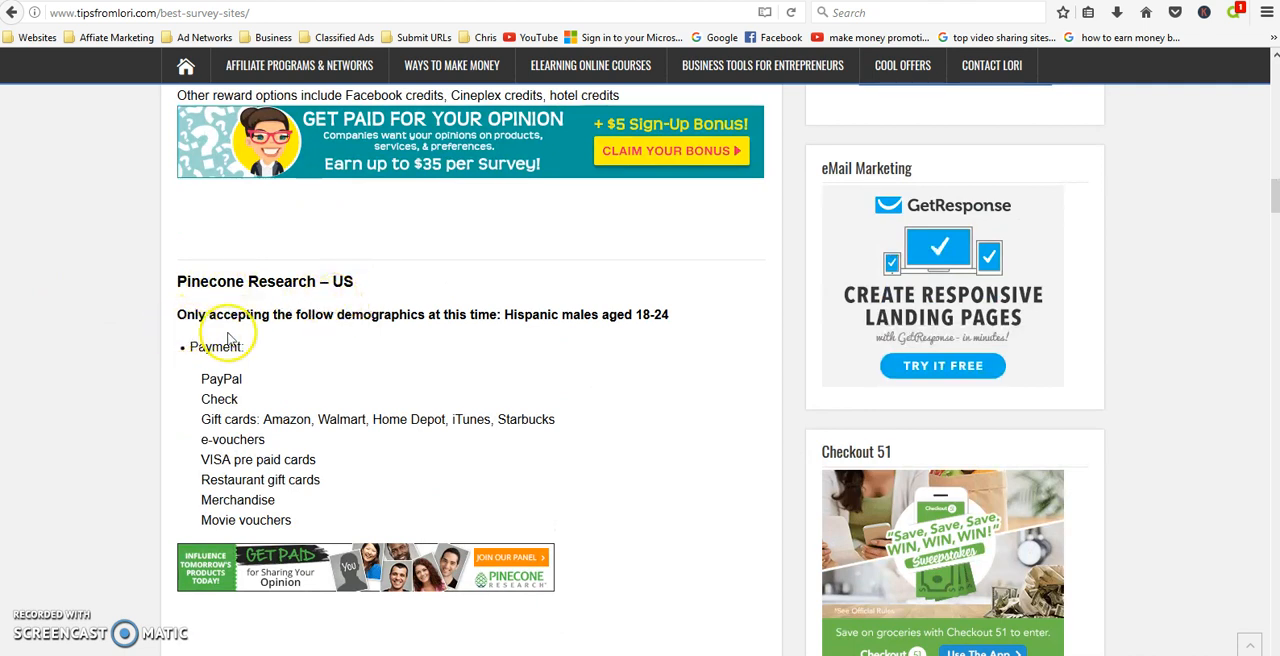
{"action": "mouse_move", "coordinate": [555, 340]}
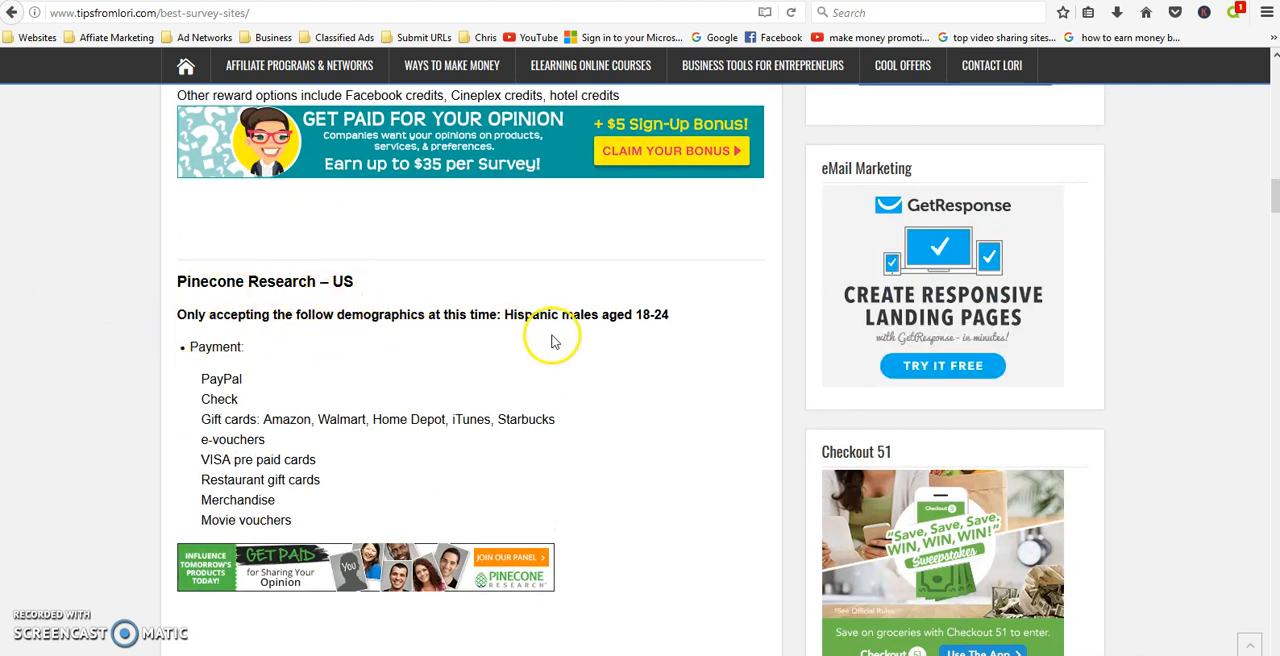
{"action": "mouse_move", "coordinate": [625, 330]}
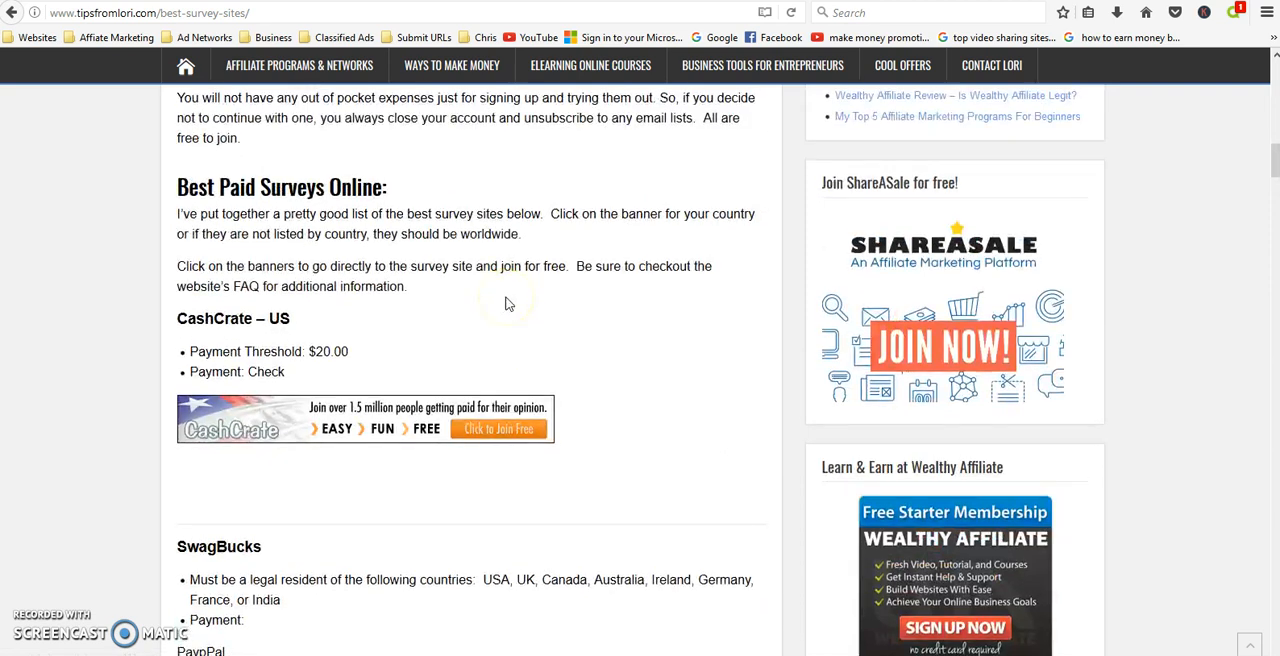
{"action": "scroll", "scroll_direction": "up", "scroll_amount": 3}
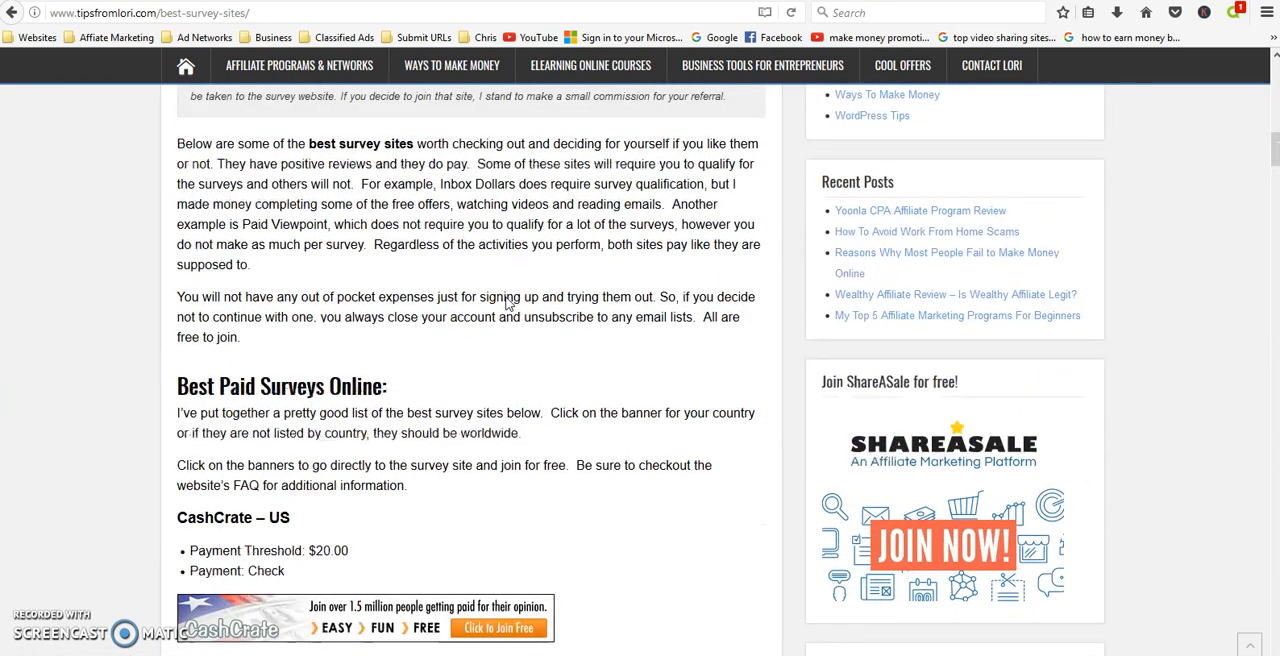
{"action": "mouse_move", "coordinate": [506, 304]}
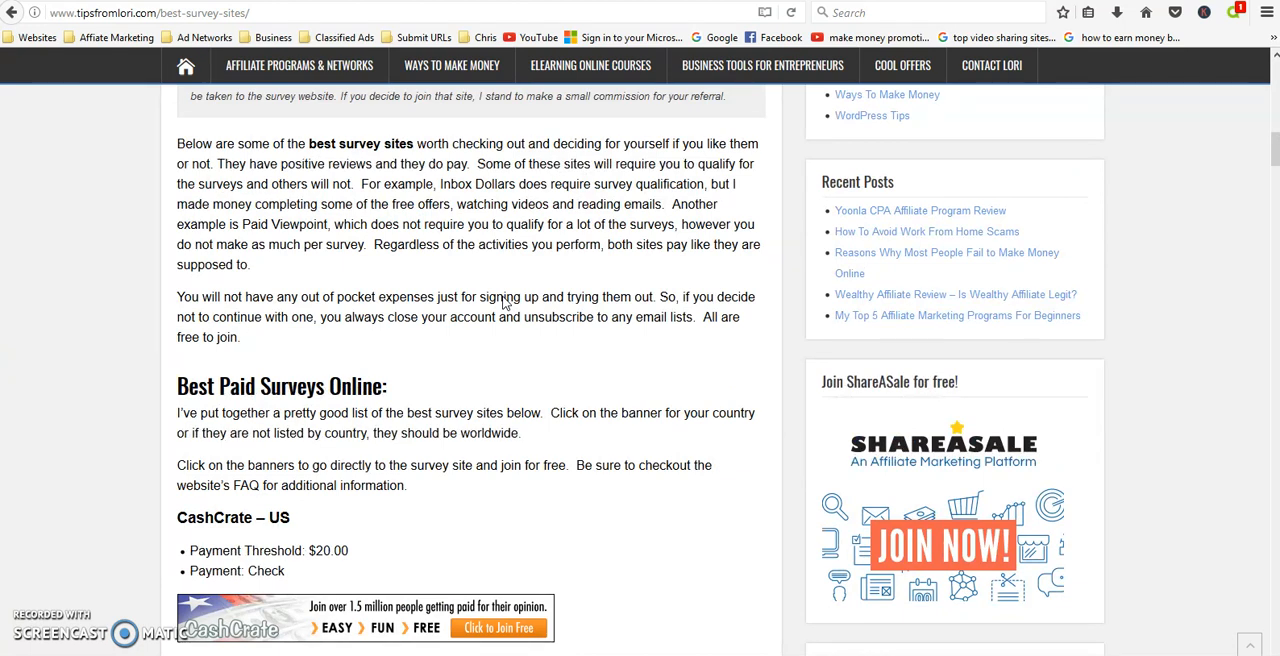
{"action": "mouse_move", "coordinate": [503, 303]}
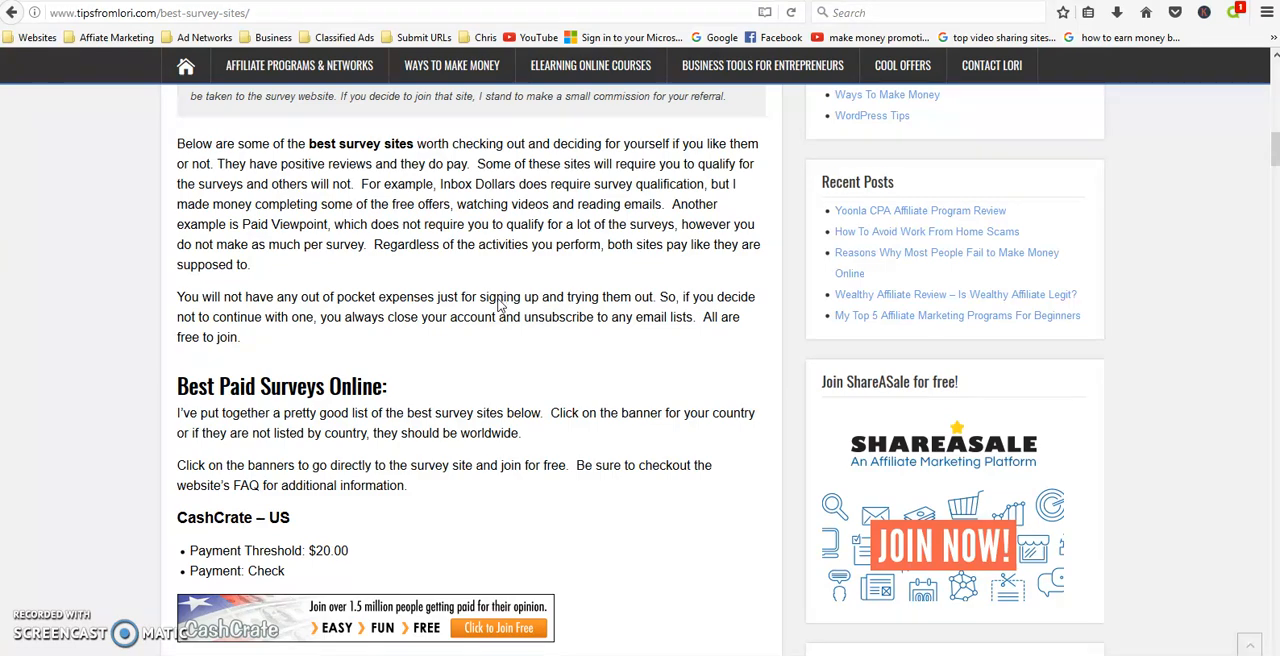
{"action": "scroll", "scroll_direction": "down", "scroll_amount": 3}
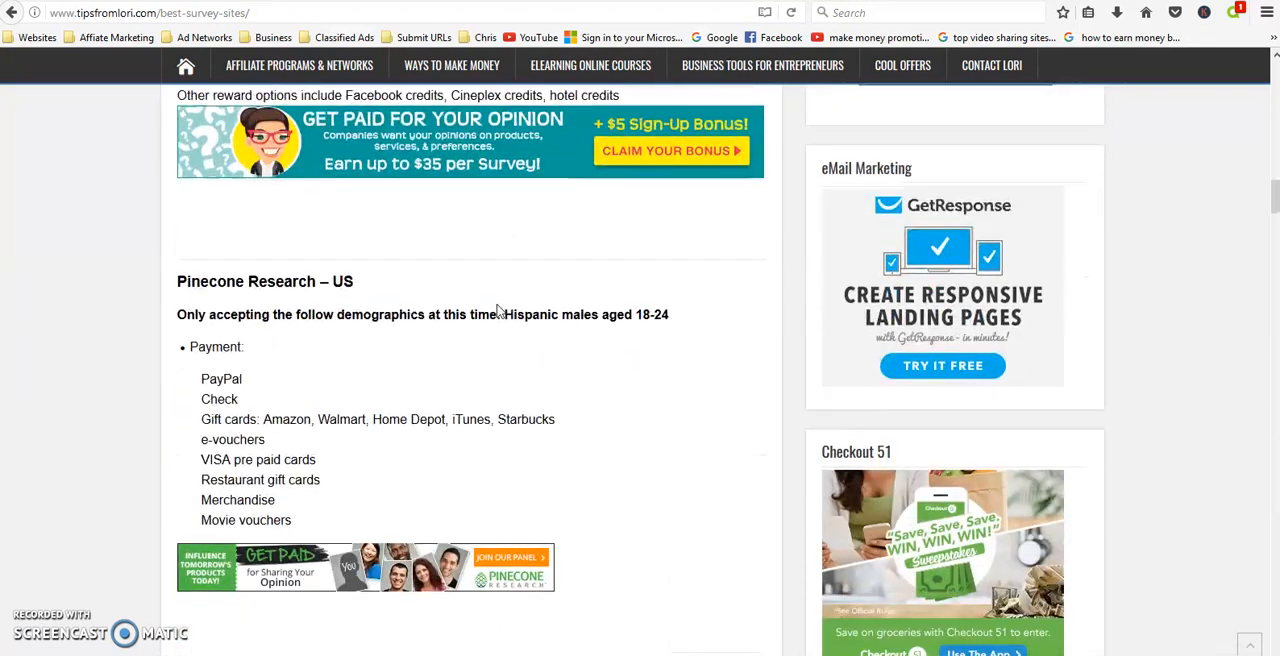
{"action": "scroll", "scroll_direction": "down", "scroll_amount": 3}
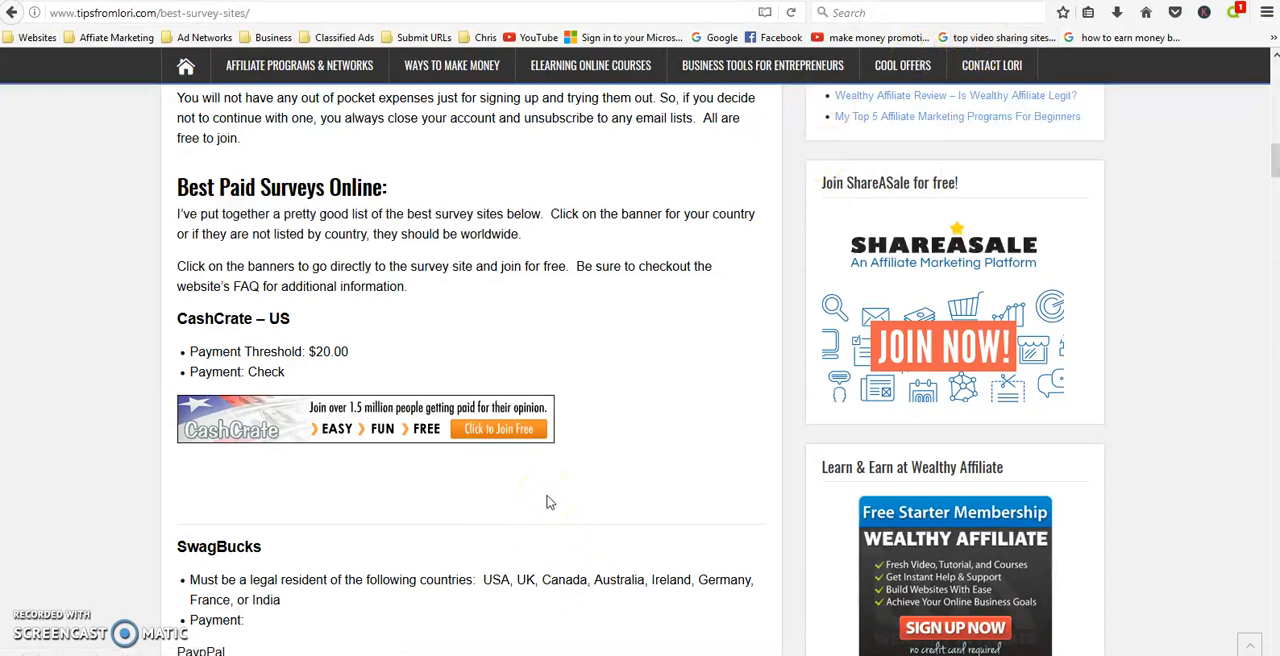
{"action": "mouse_move", "coordinate": [1160, 65]}
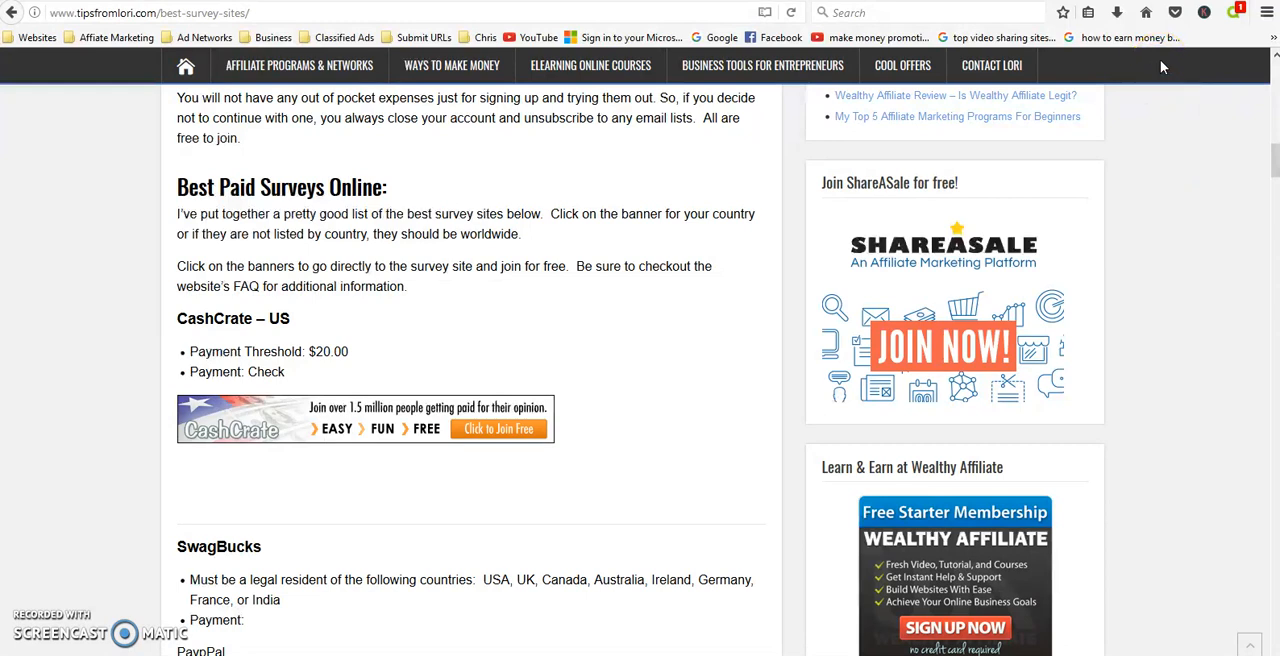
{"action": "mouse_move", "coordinate": [760, 330]}
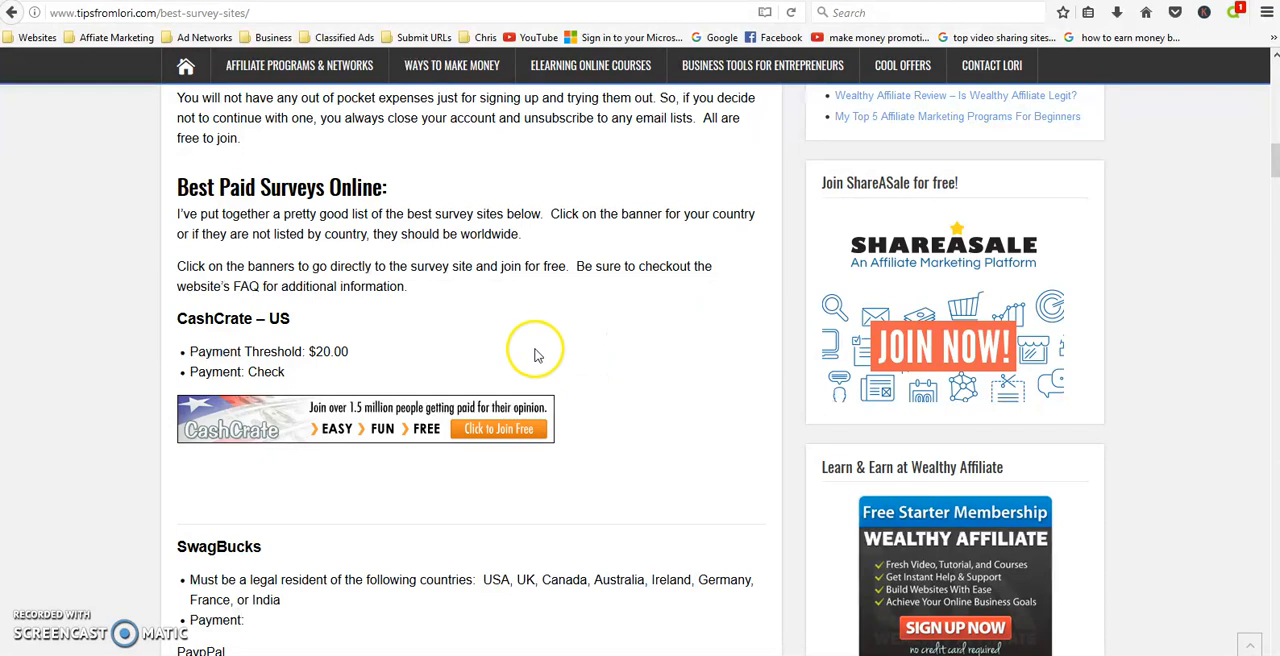
{"action": "mouse_move", "coordinate": [588, 411]}
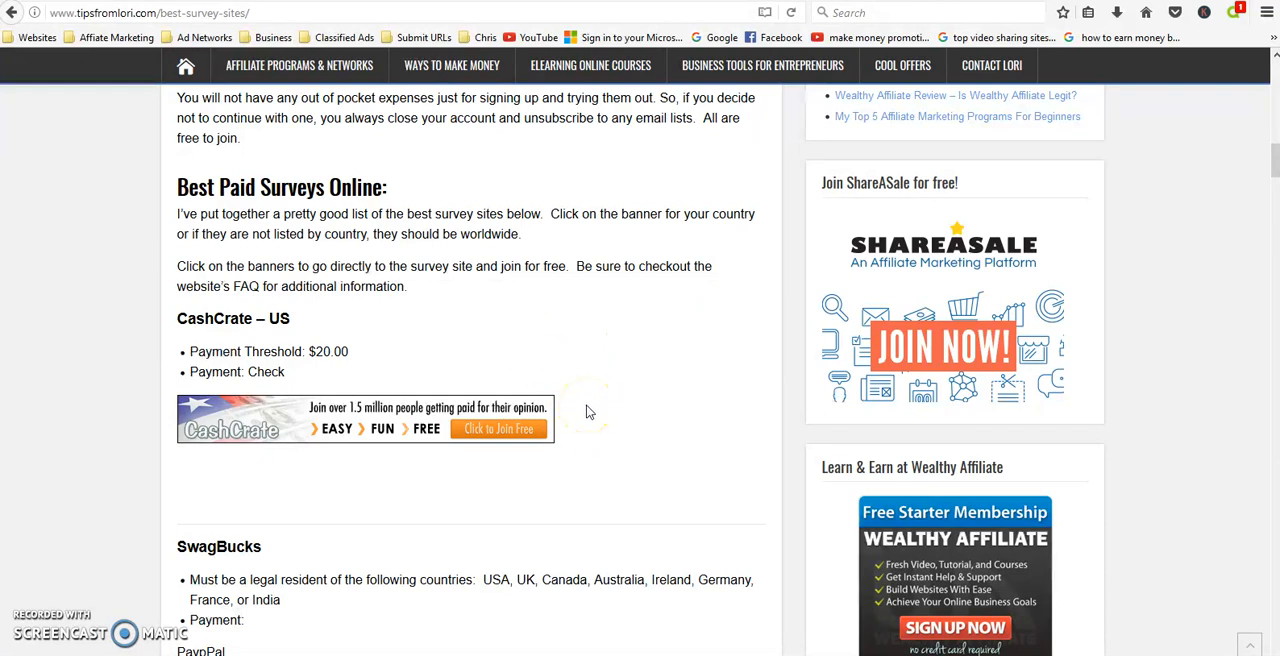
{"action": "mouse_move", "coordinate": [582, 400]}
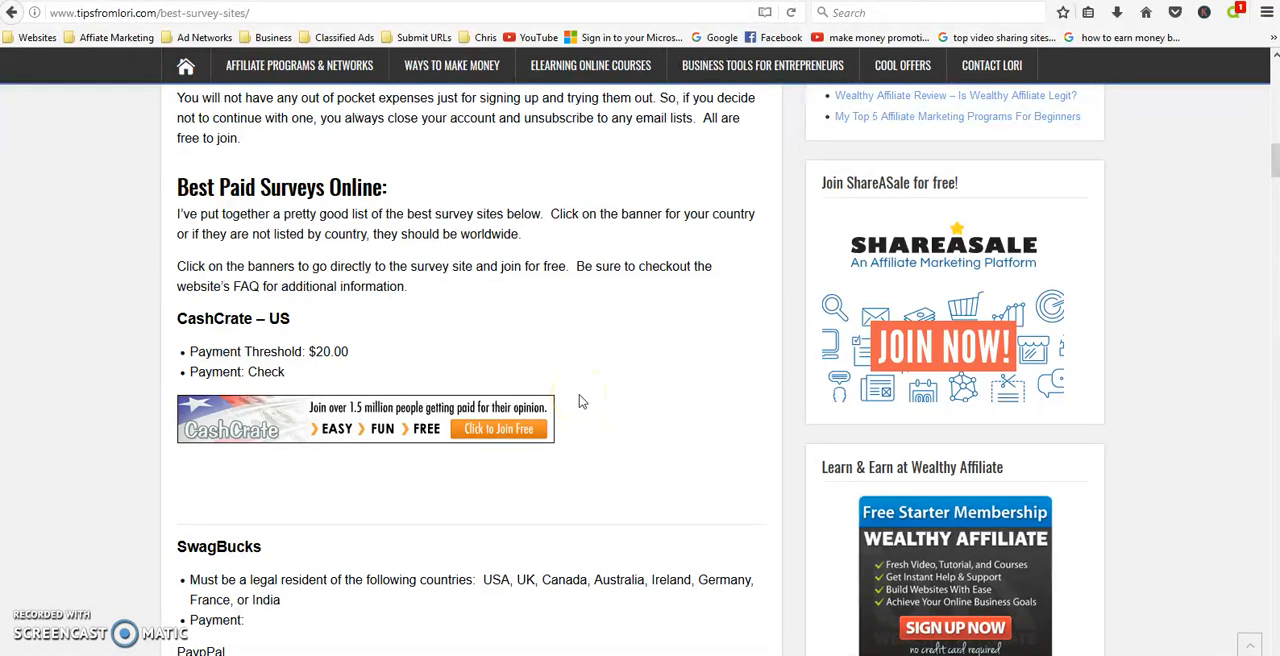